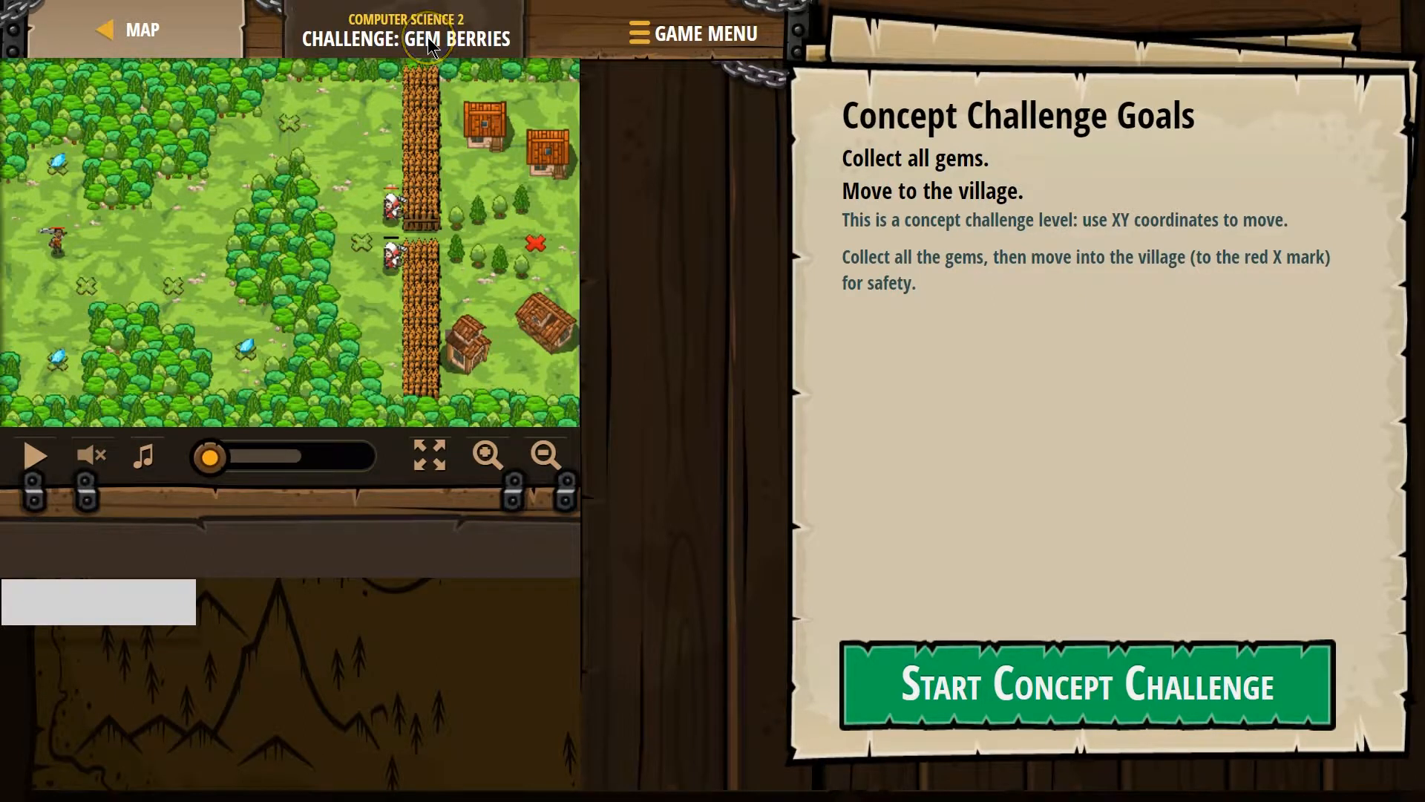
mouse_move(914, 144)
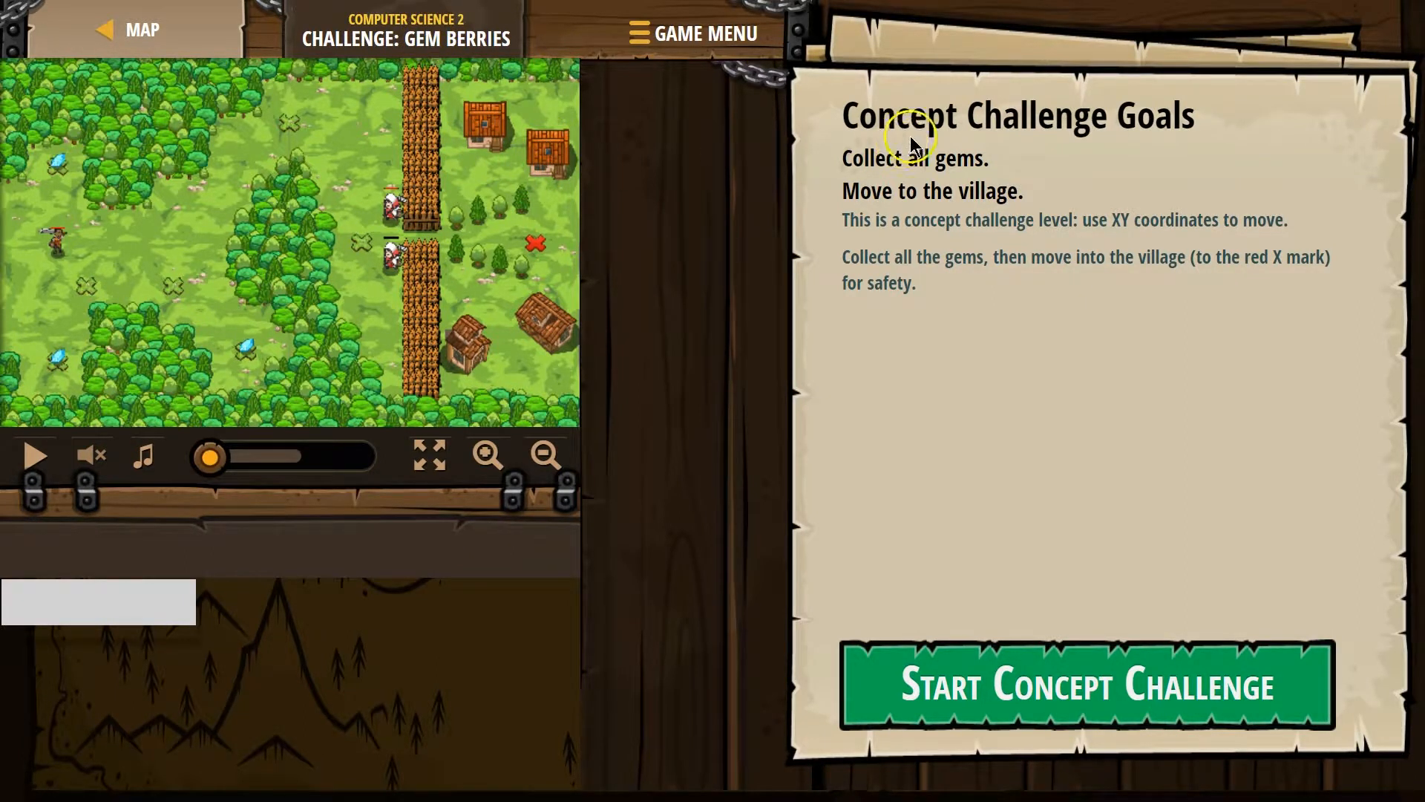
mouse_move(933, 177)
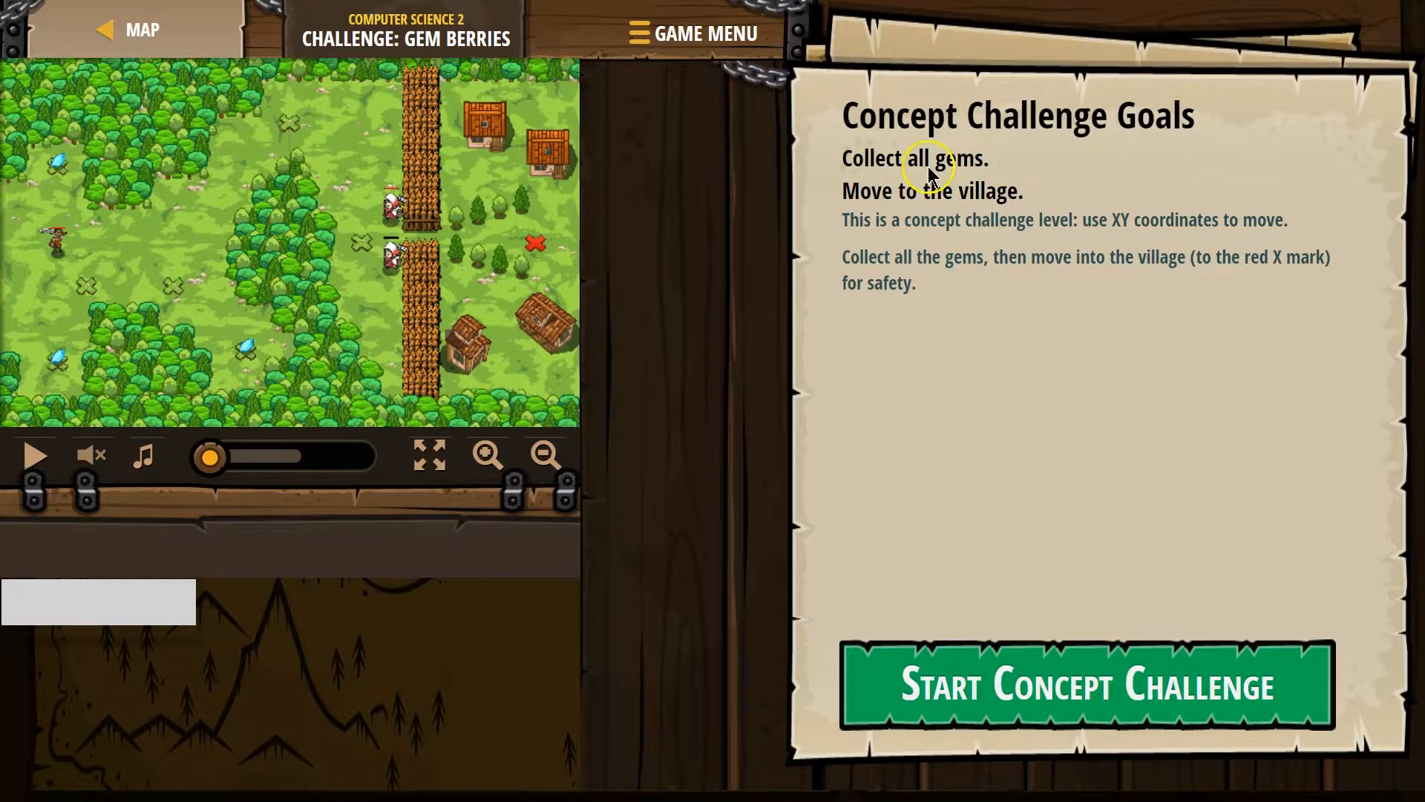
mouse_move(102, 282)
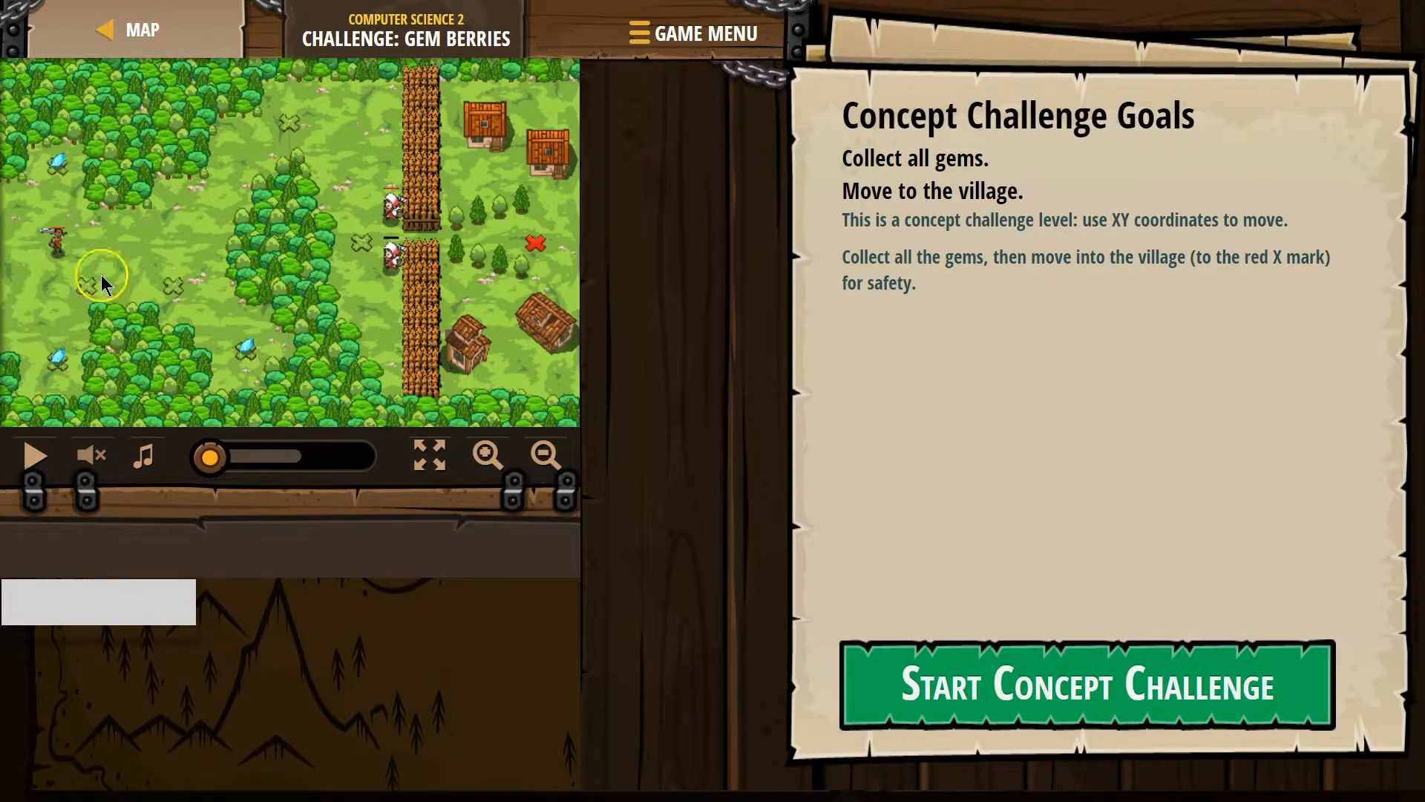
mouse_move(976, 200)
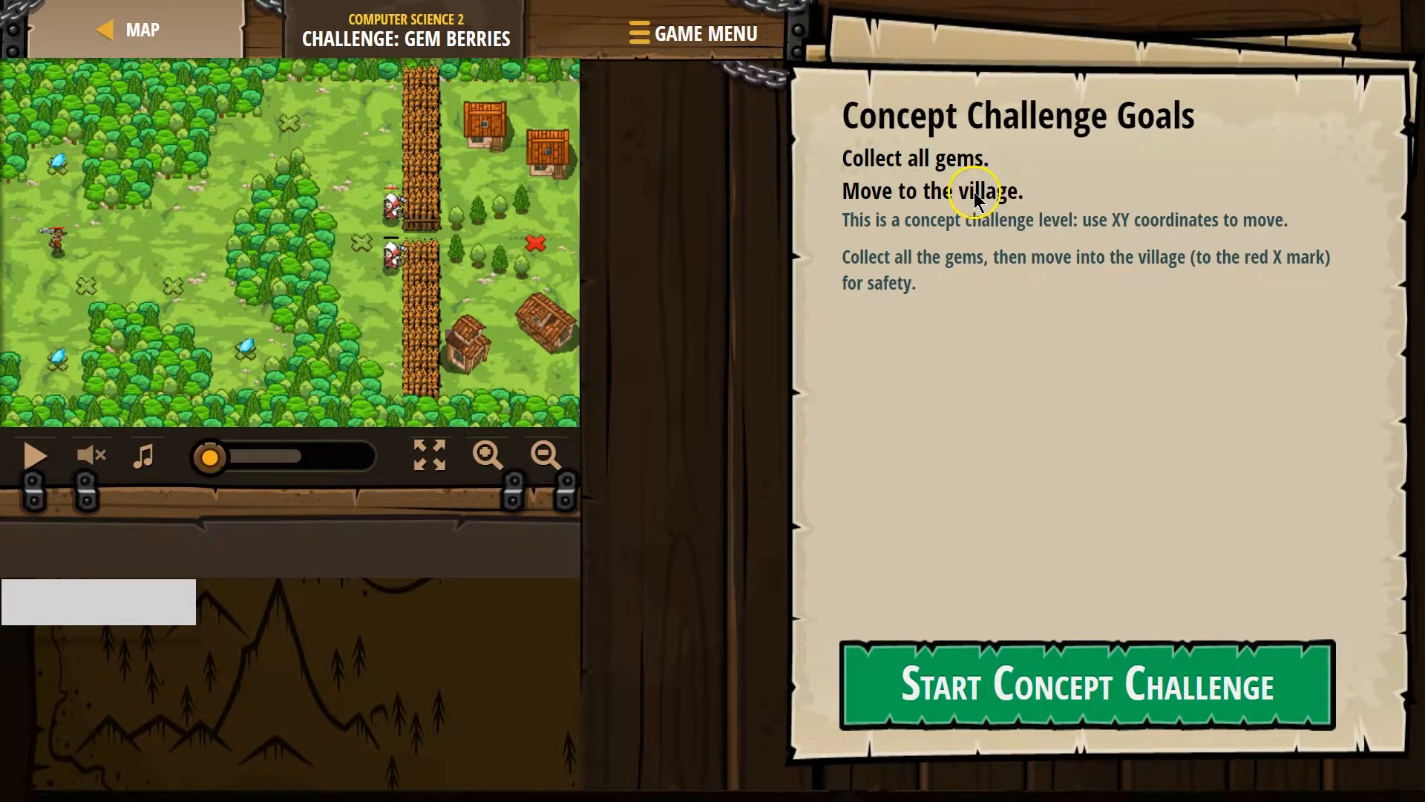
mouse_move(1200, 218)
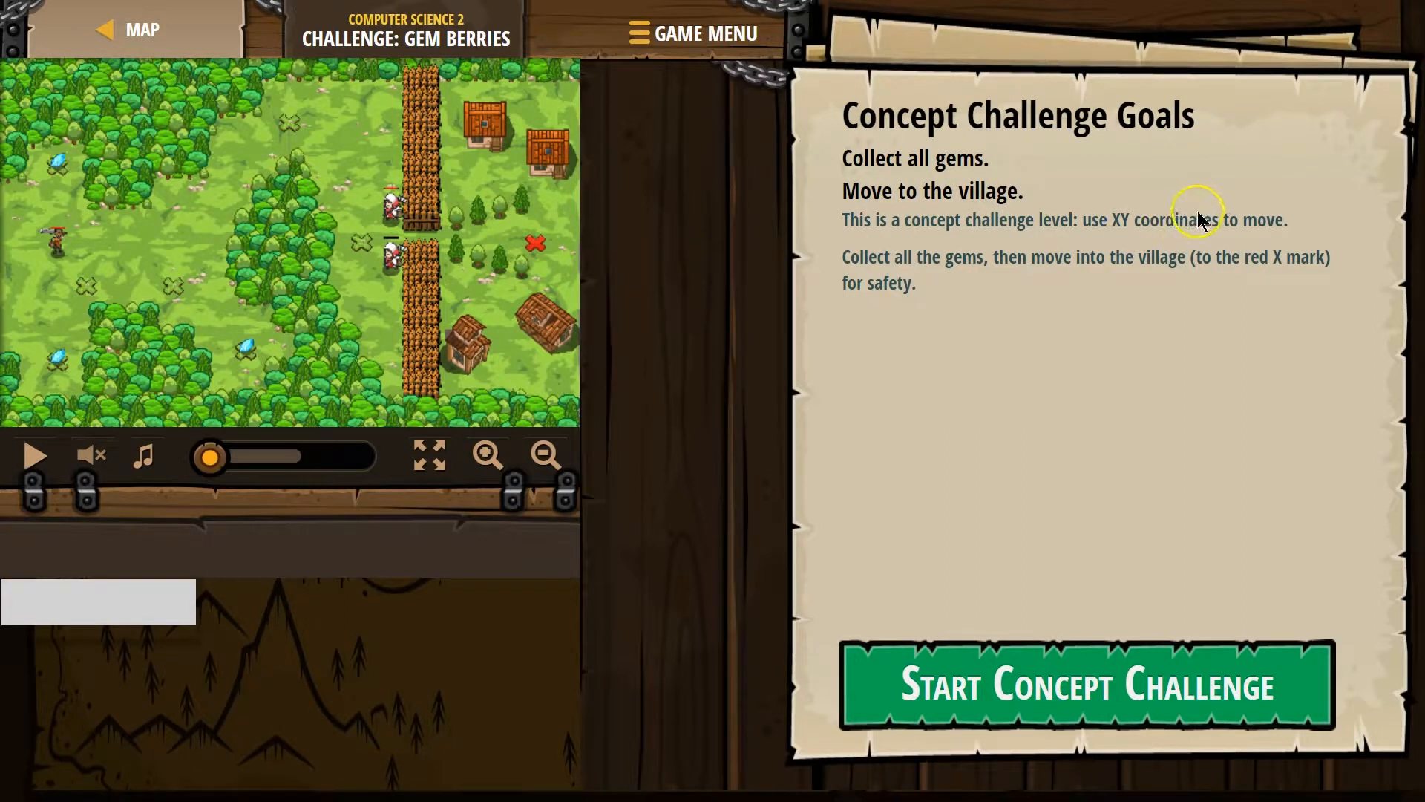
mouse_move(1072, 224)
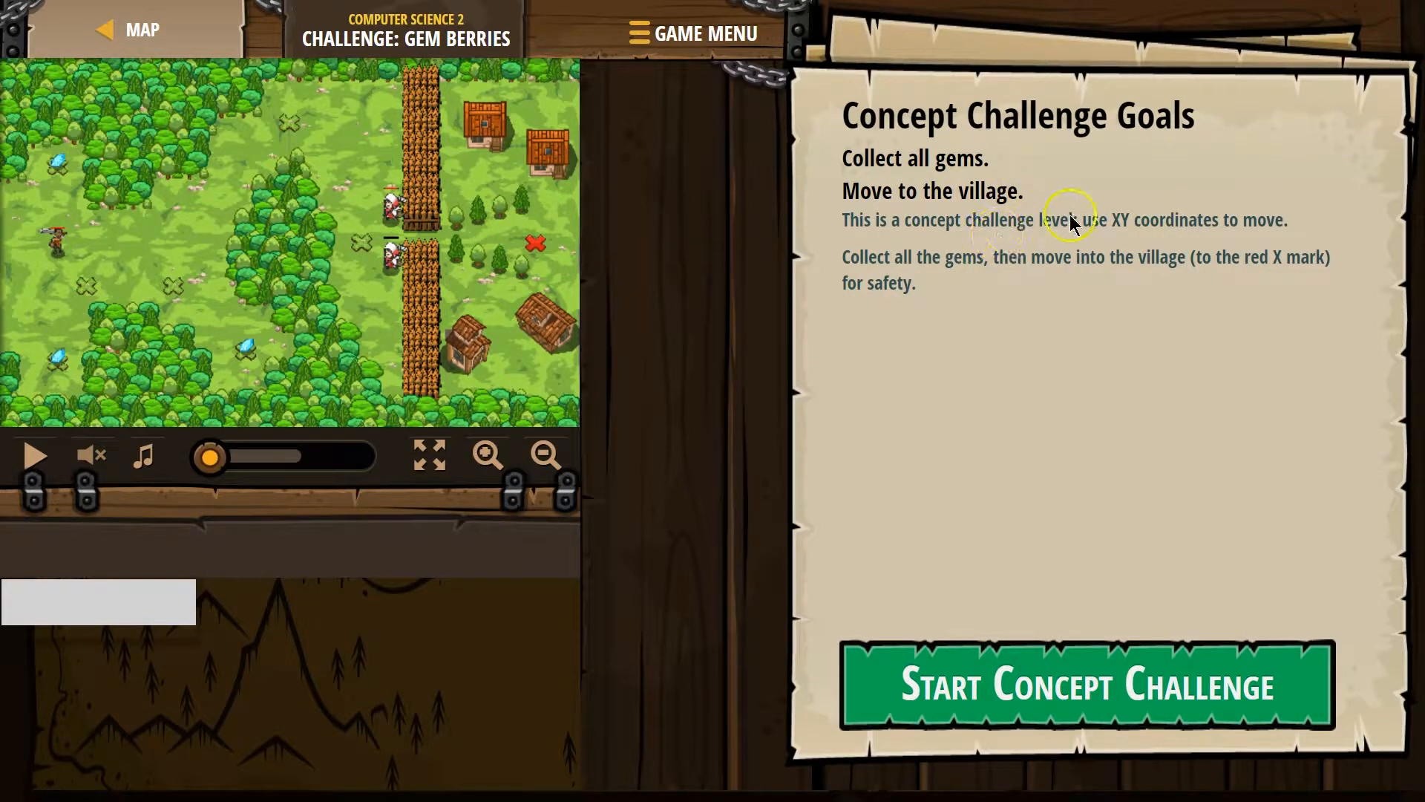
mouse_move(1246, 235)
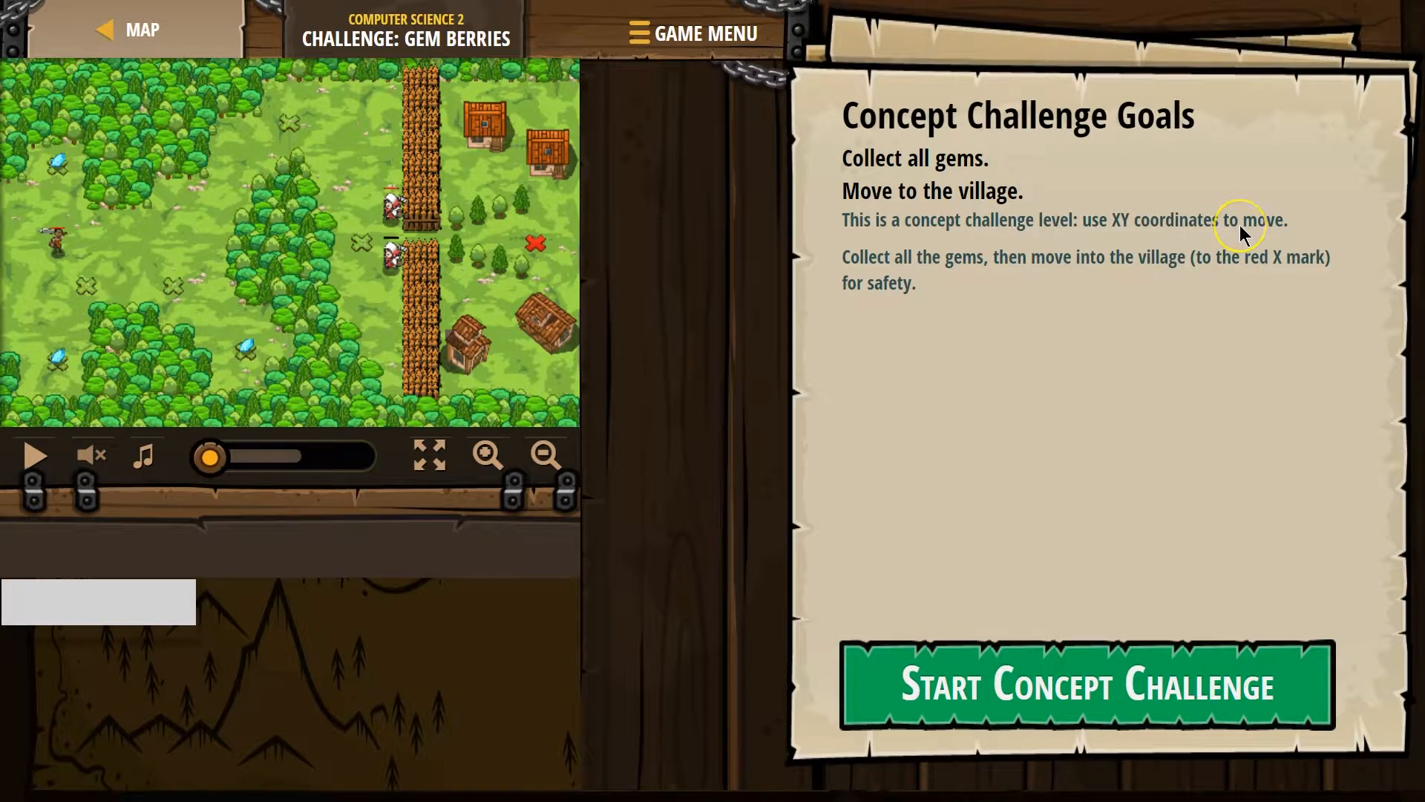
mouse_move(980, 293)
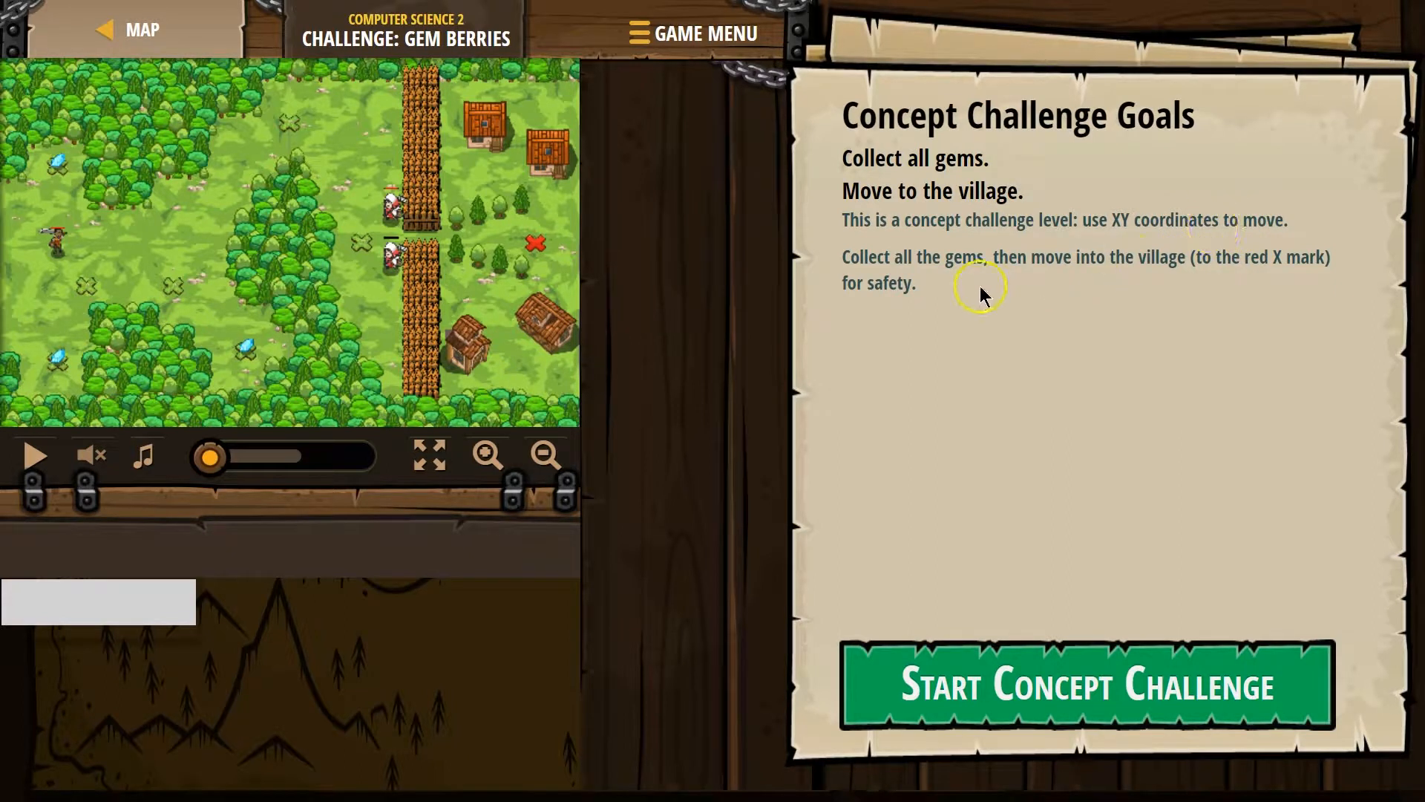
mouse_move(1295, 269)
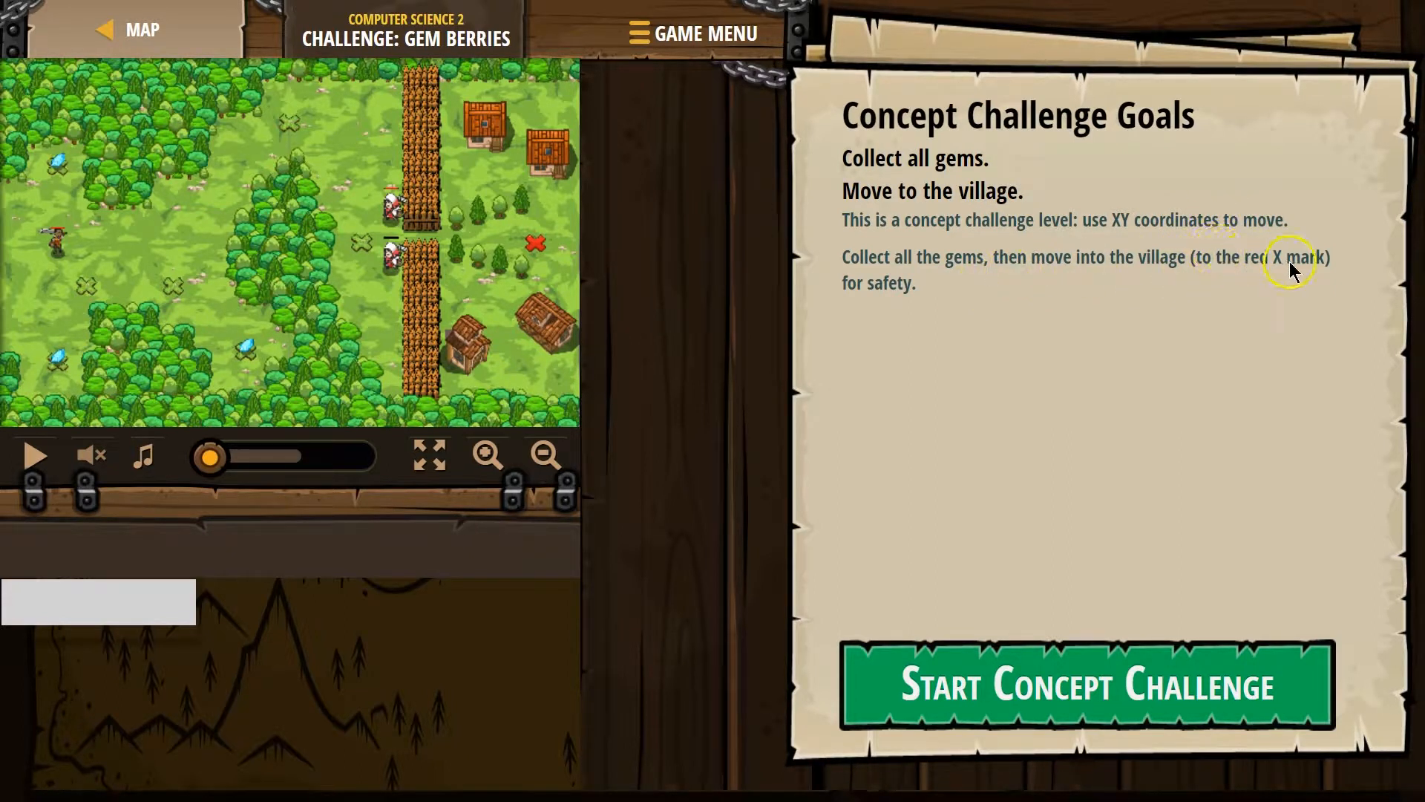
mouse_move(637, 236)
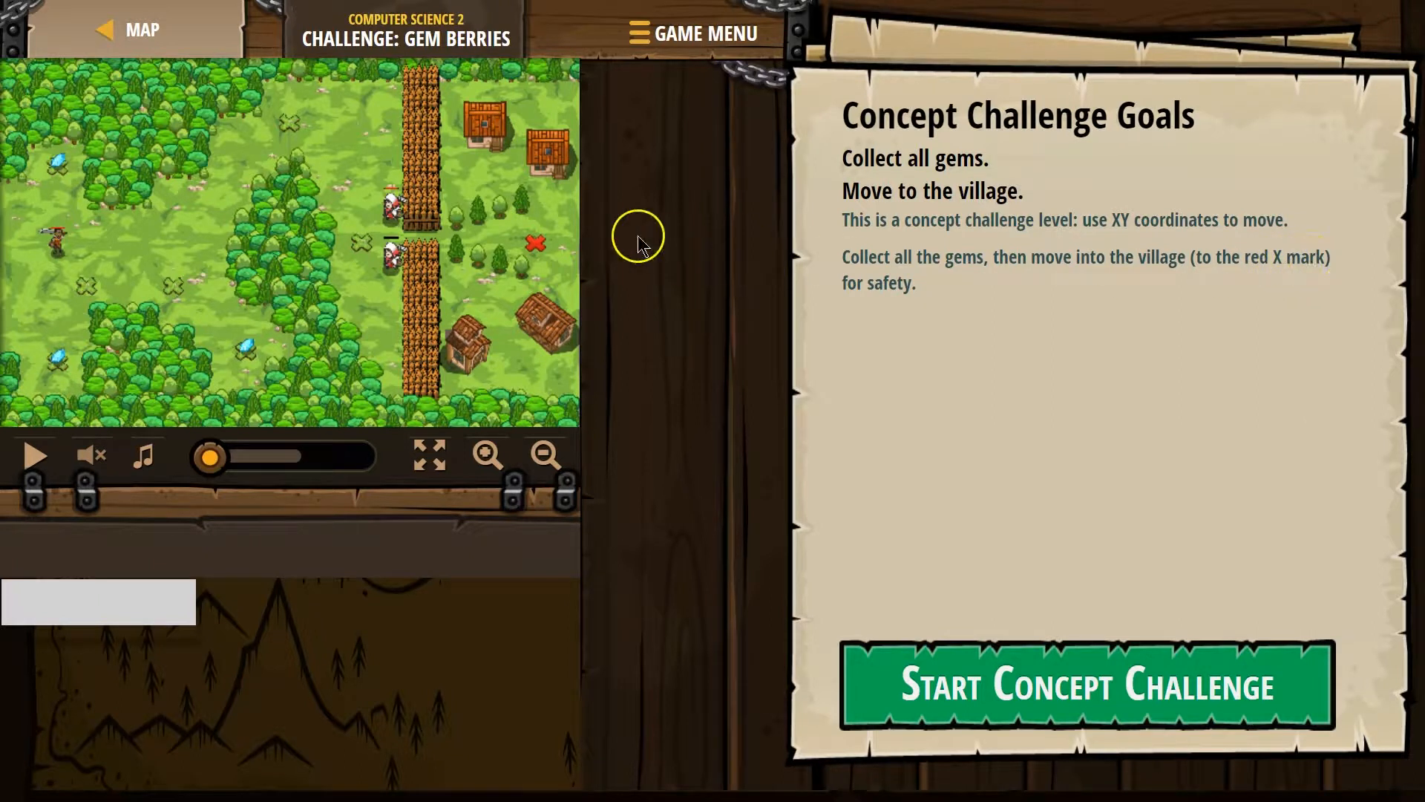
mouse_move(537, 248)
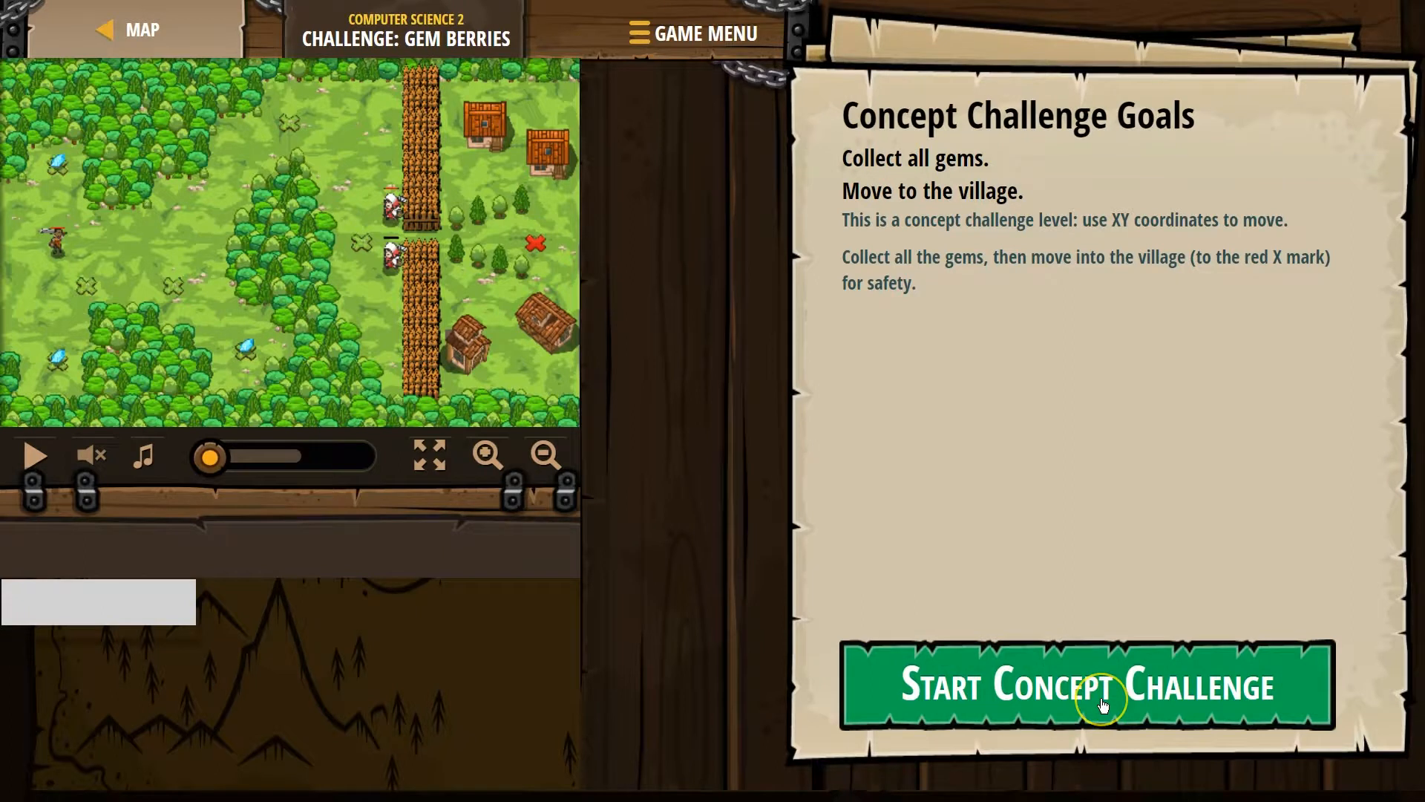
Start the Gem Berries challenge, read Hint 1, and dismiss it.
left_click(1085, 686)
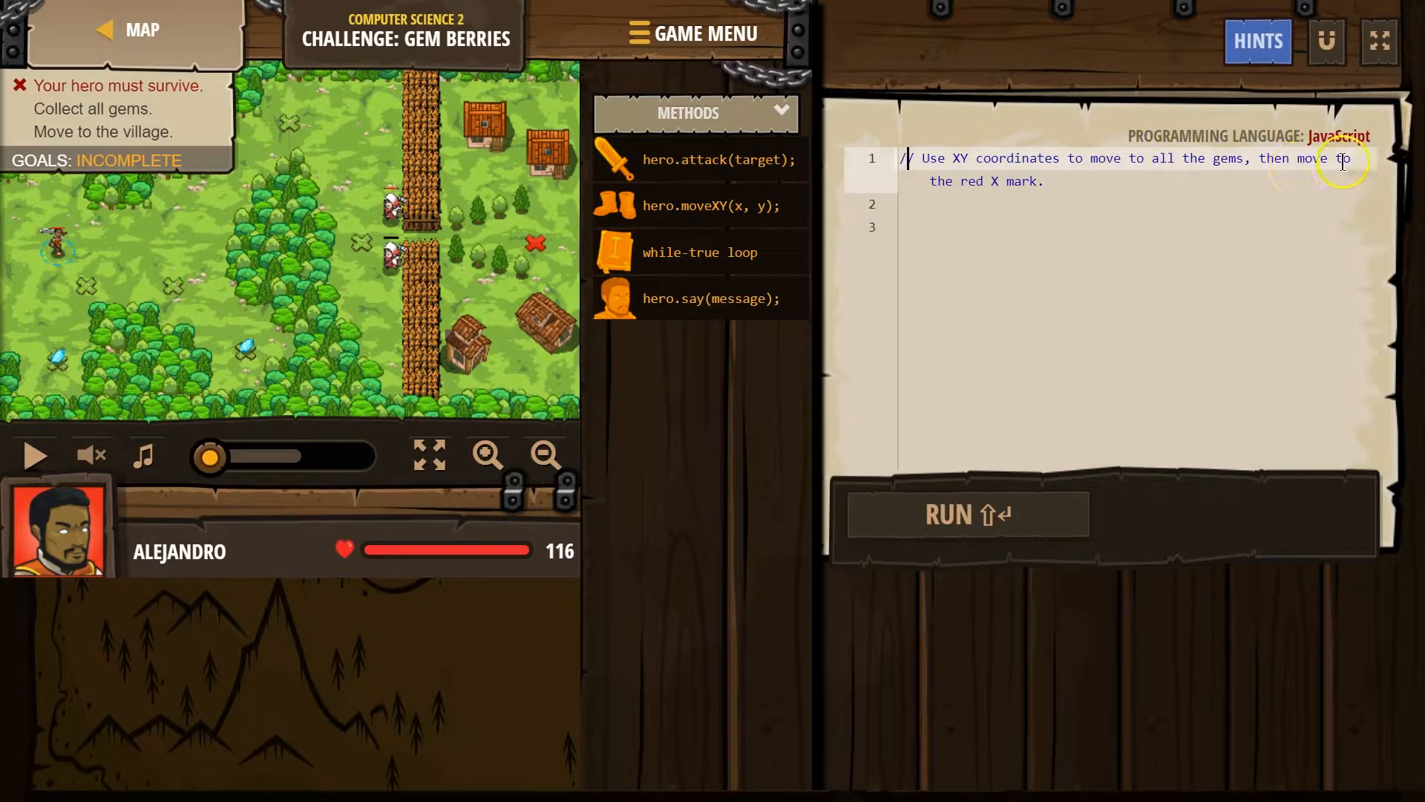
mouse_move(404, 289)
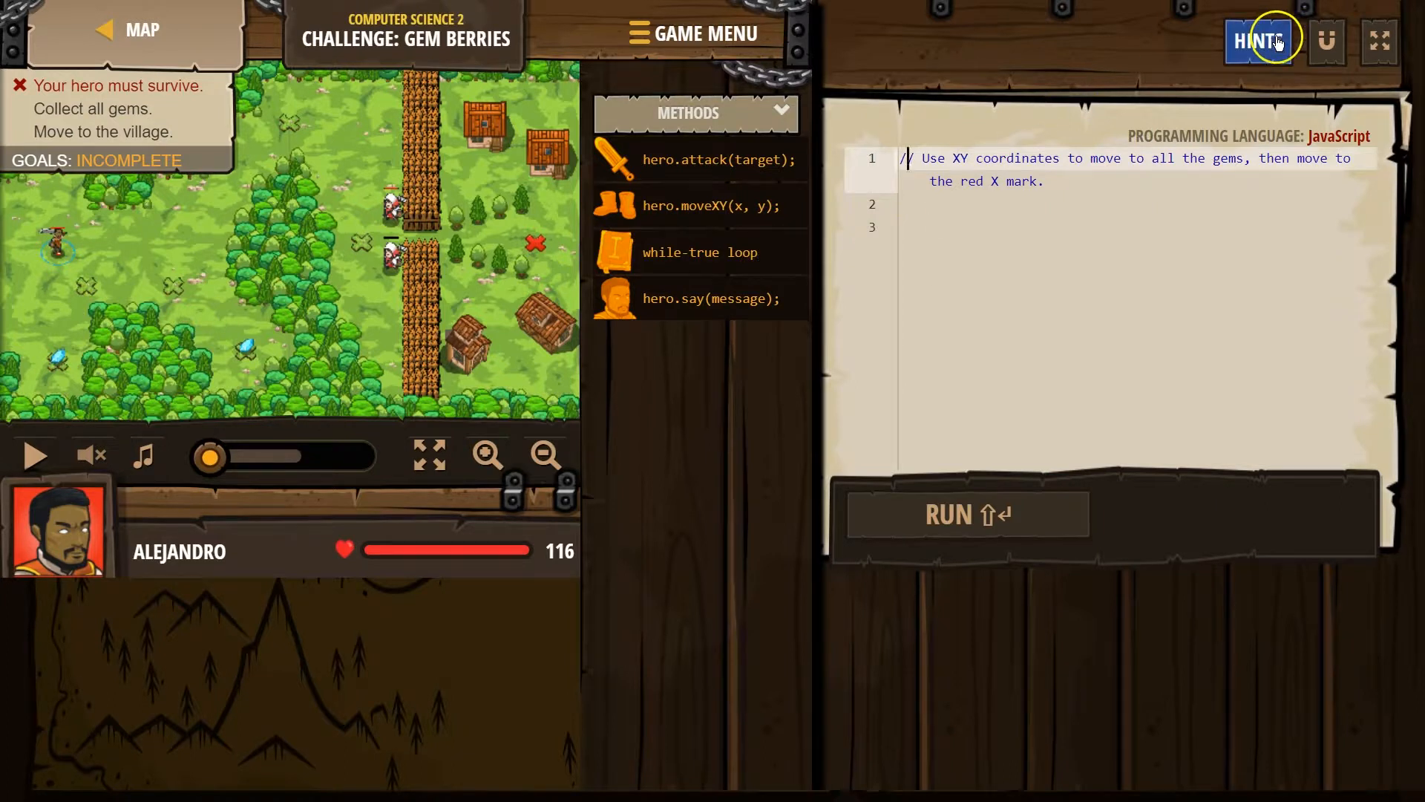
left_click(1258, 42)
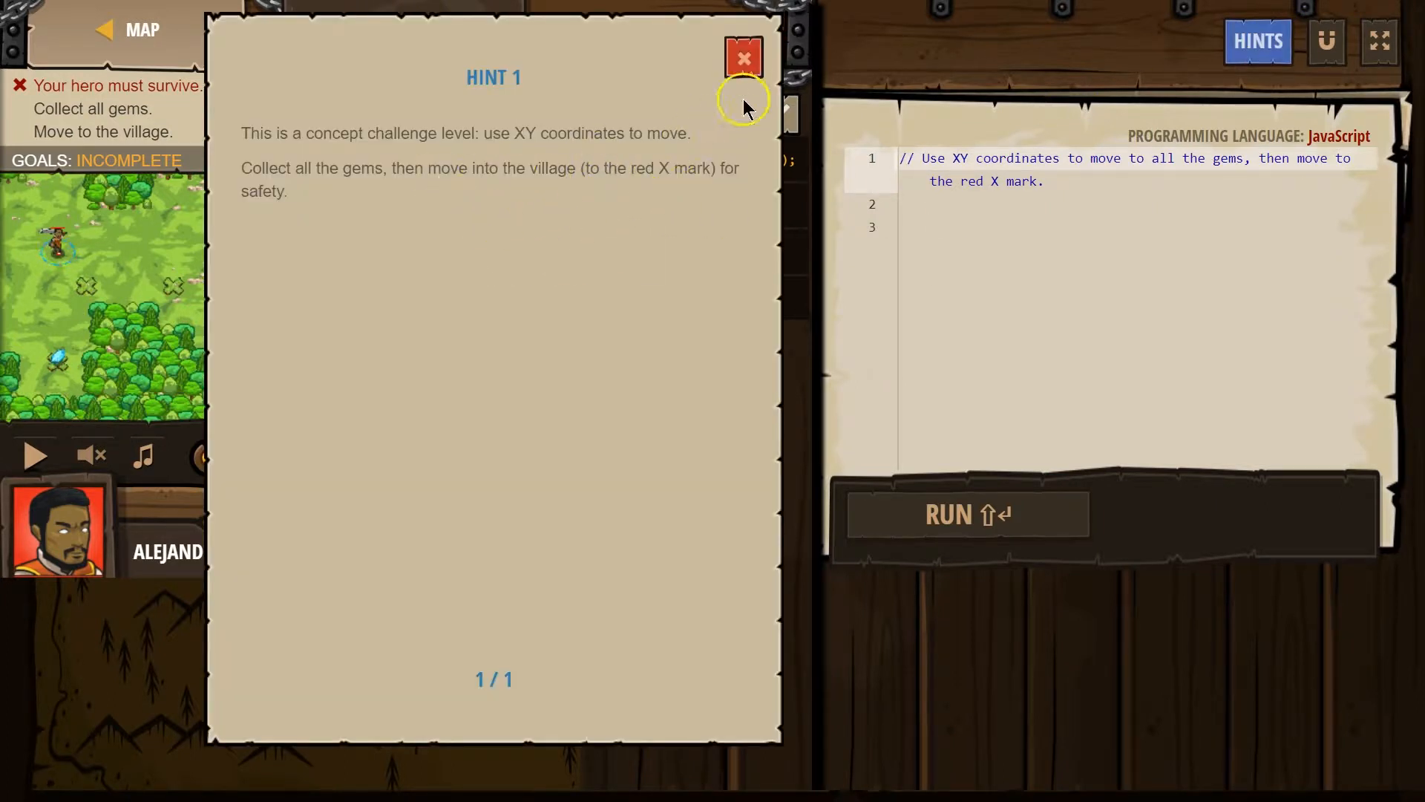
left_click(744, 56)
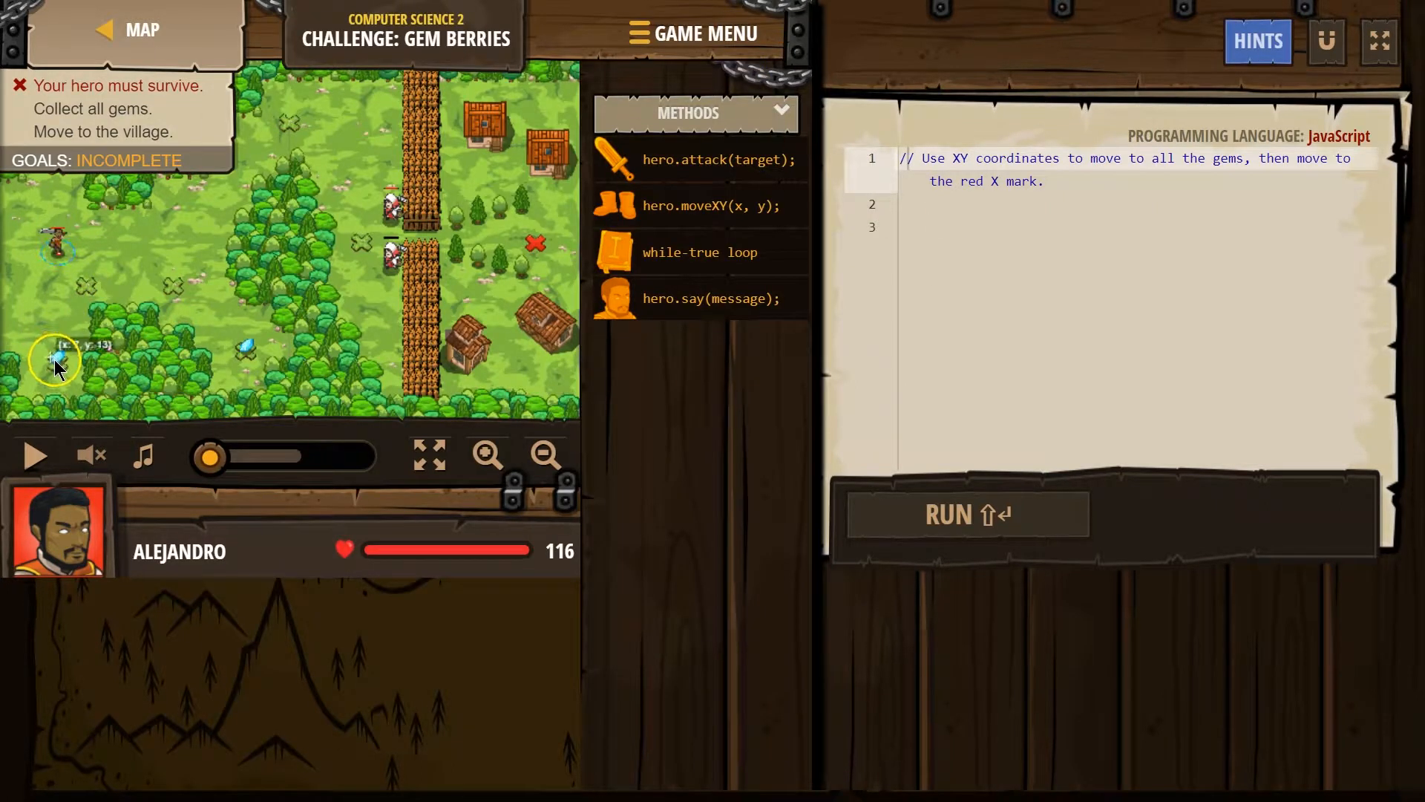
mouse_move(534, 152)
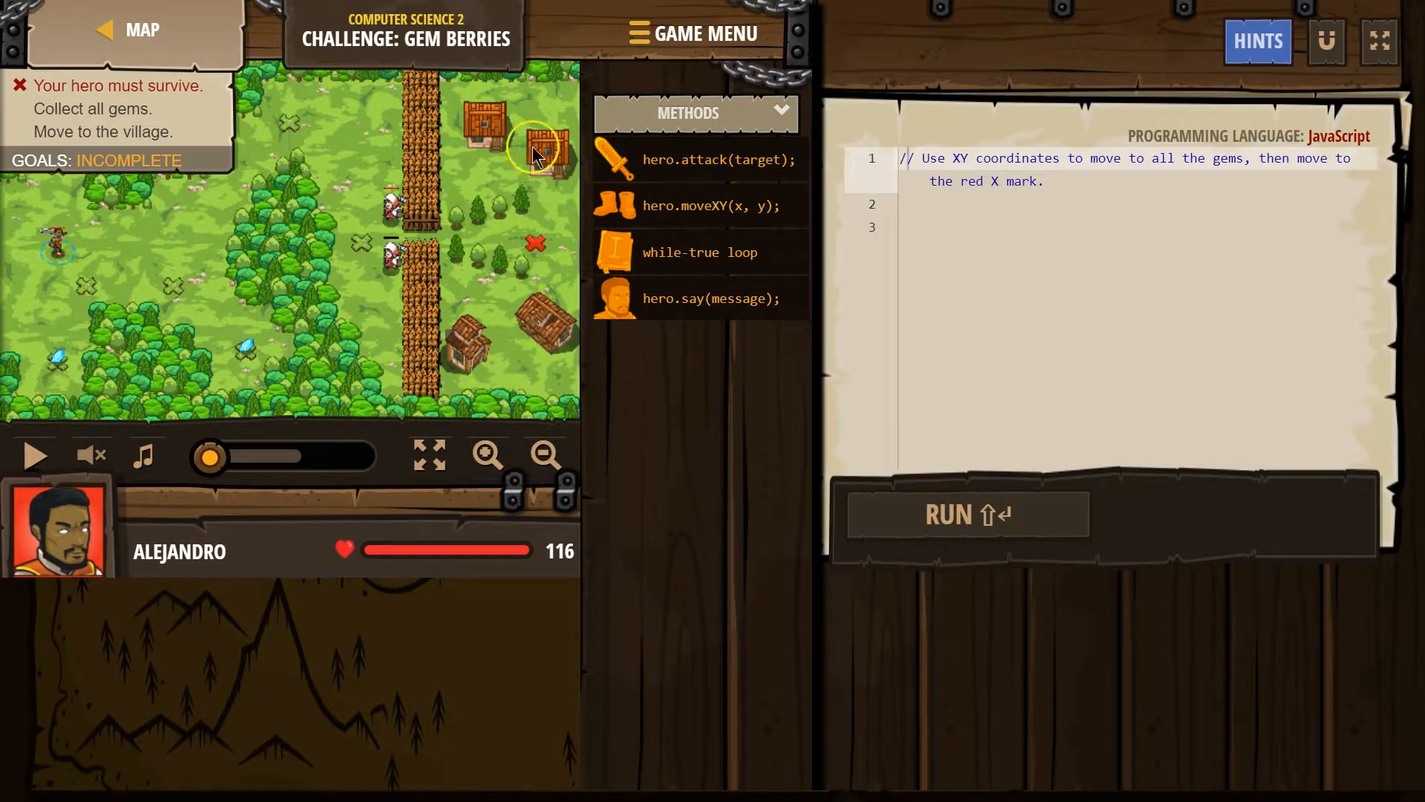
mouse_move(209, 327)
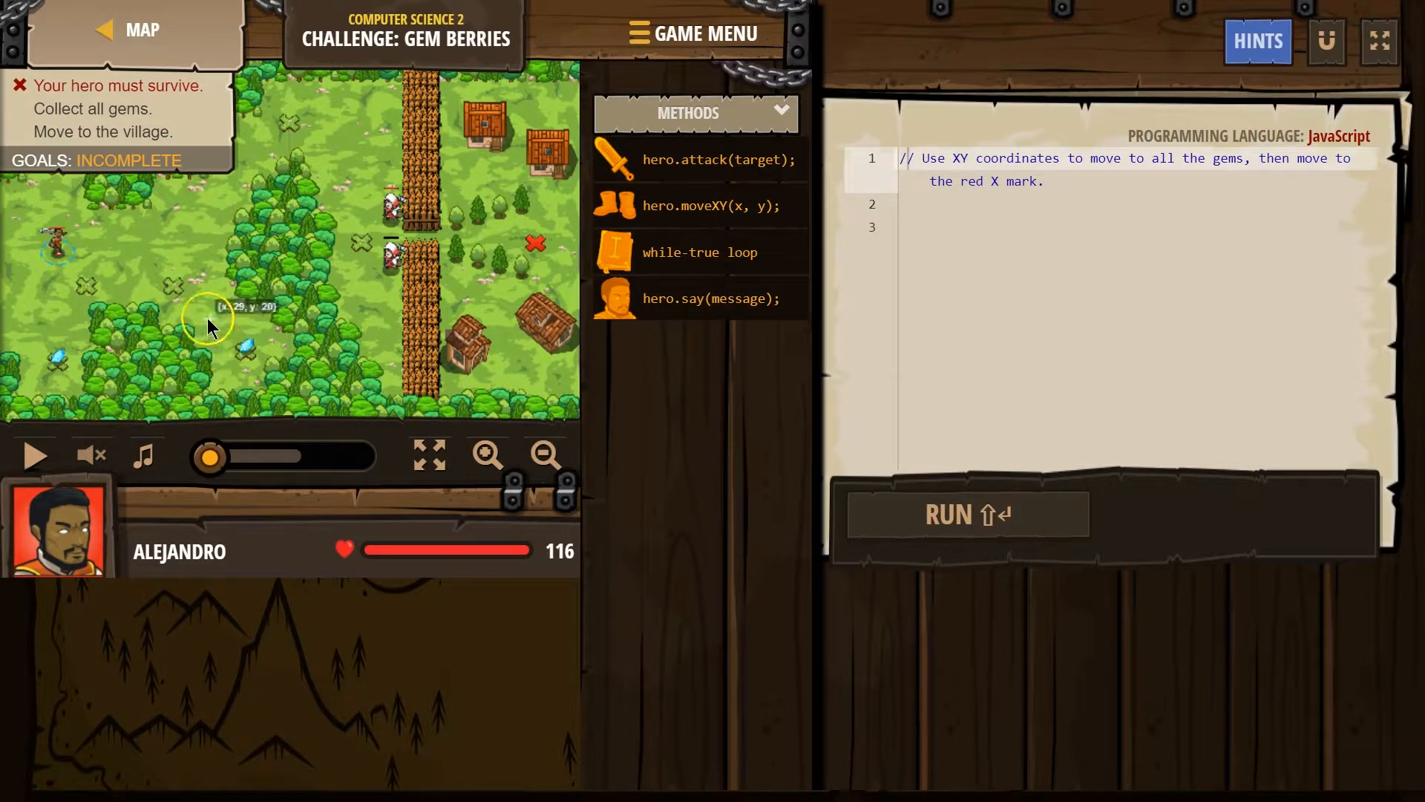
mouse_move(198, 353)
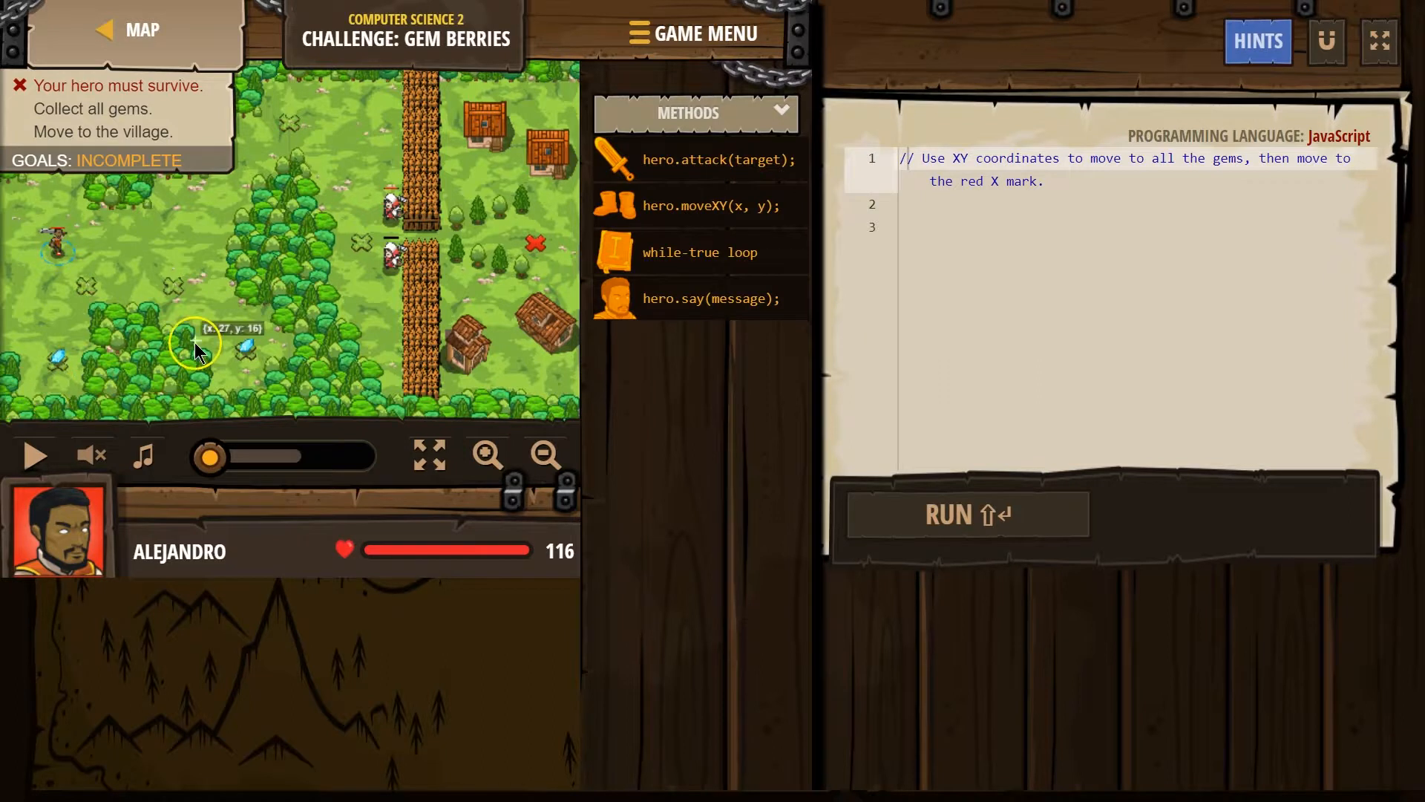
mouse_move(582, 410)
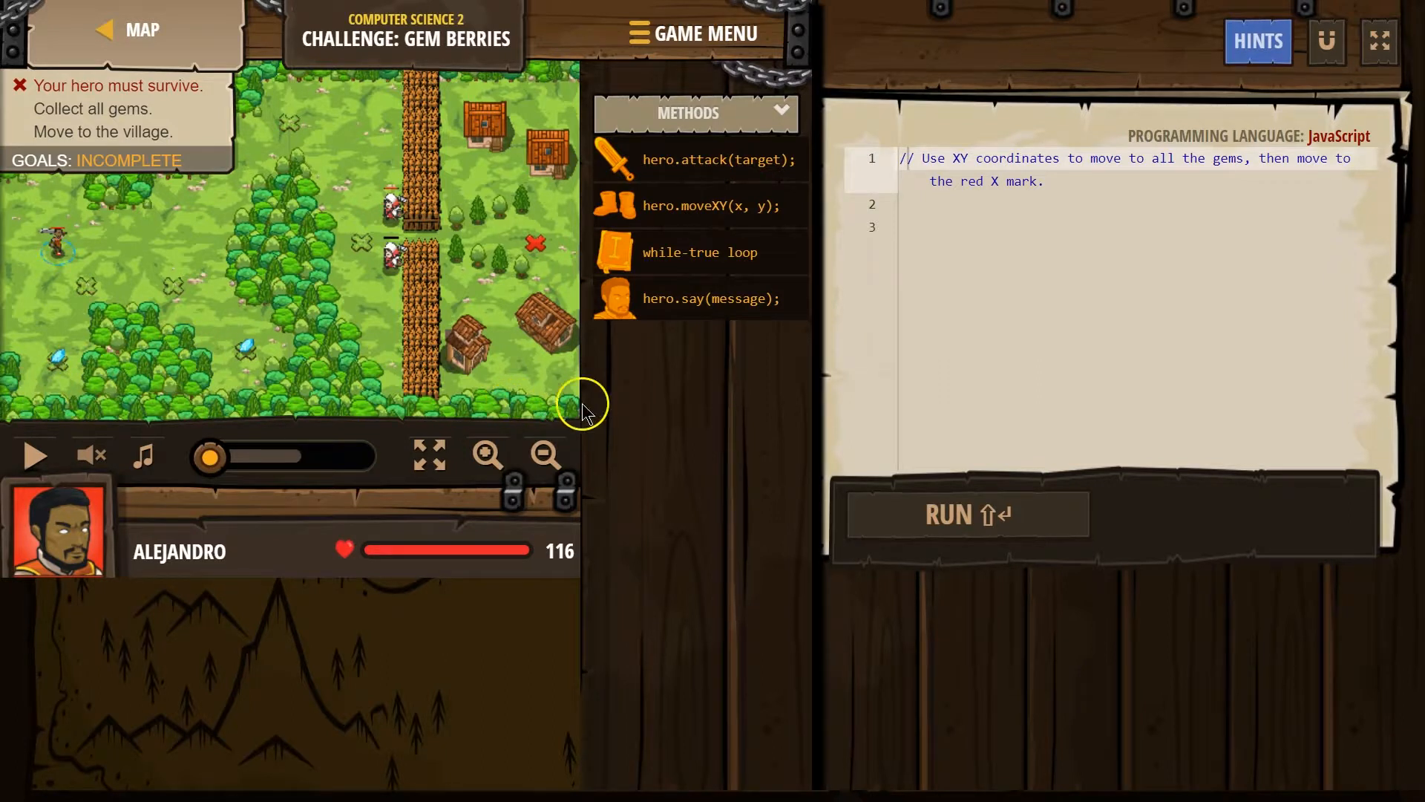
mouse_move(554, 423)
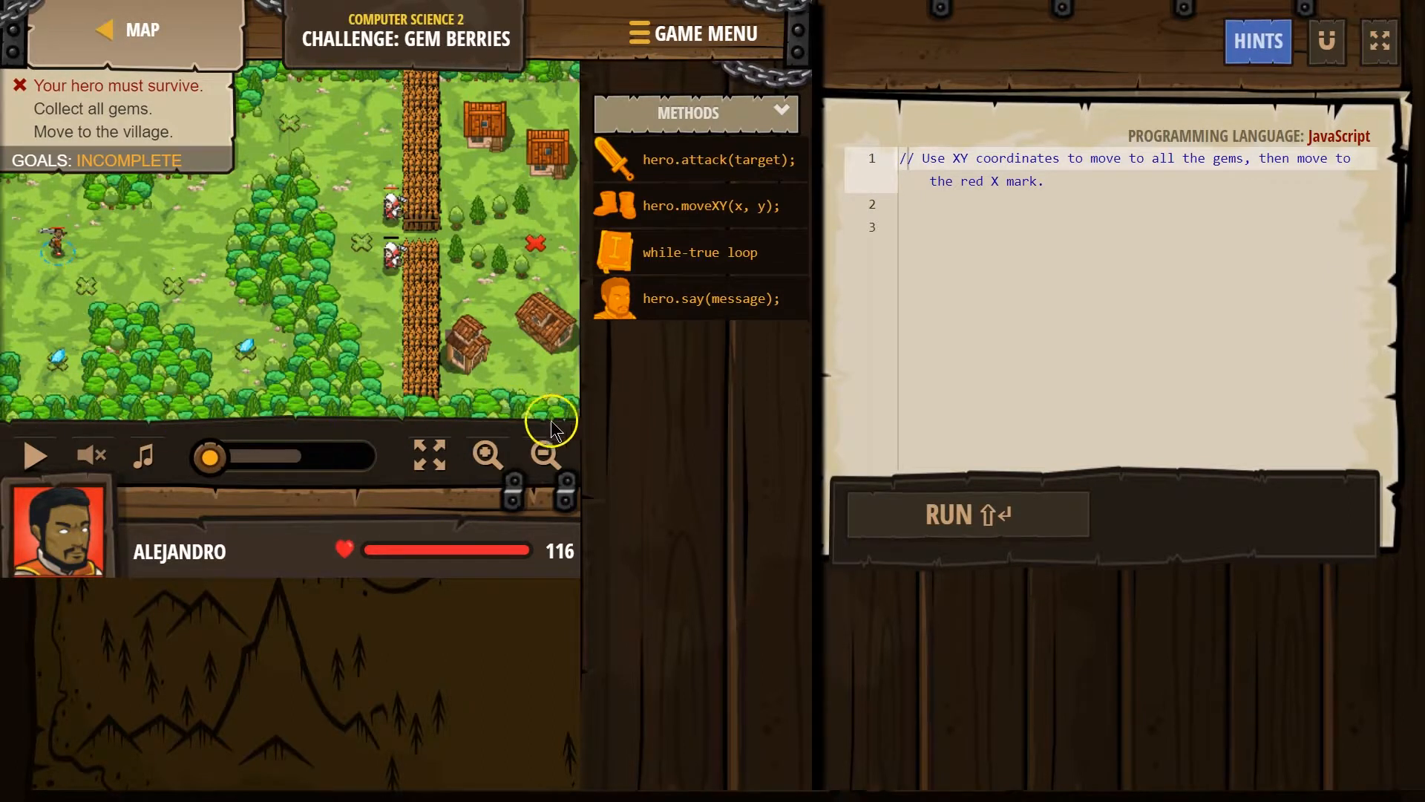
mouse_move(181, 364)
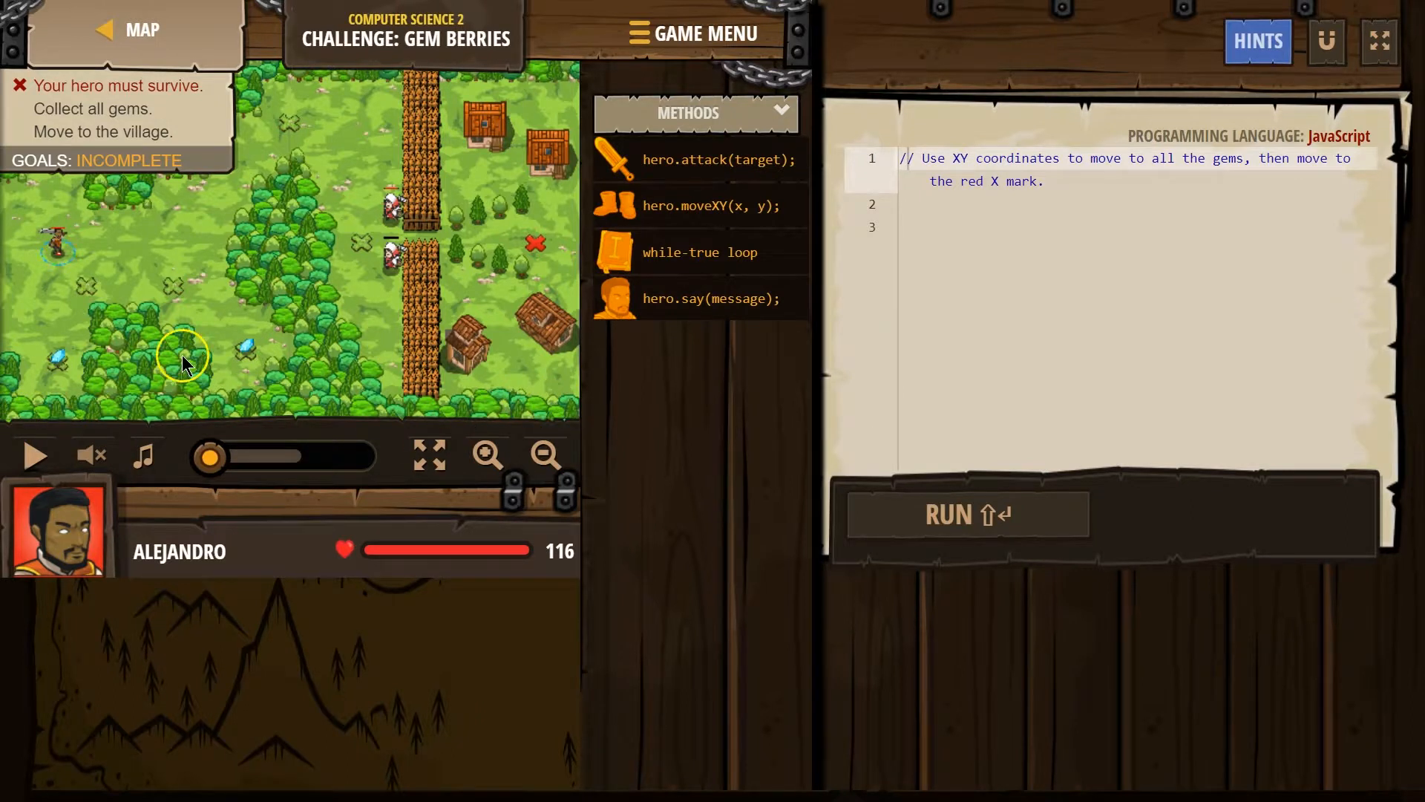
mouse_move(146, 376)
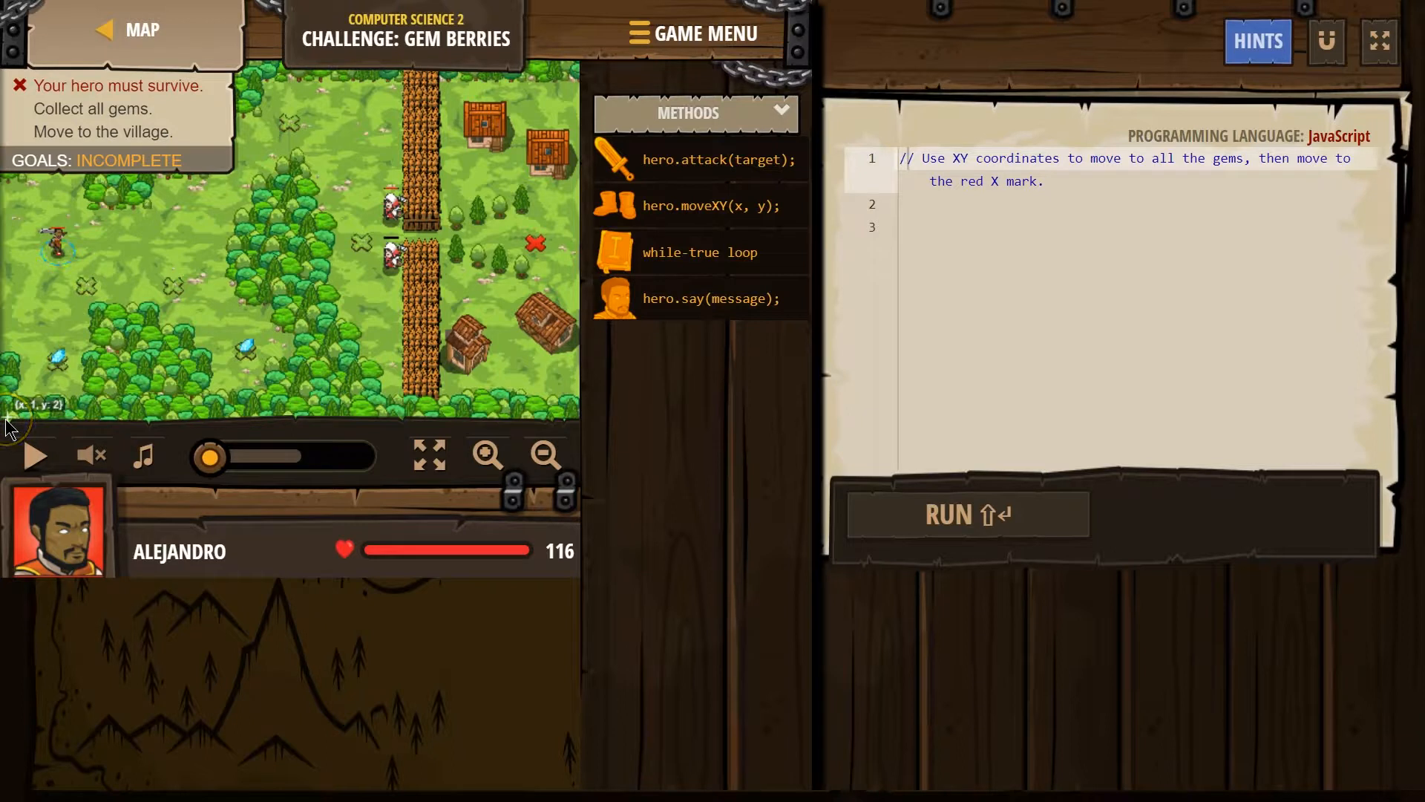
mouse_move(201, 419)
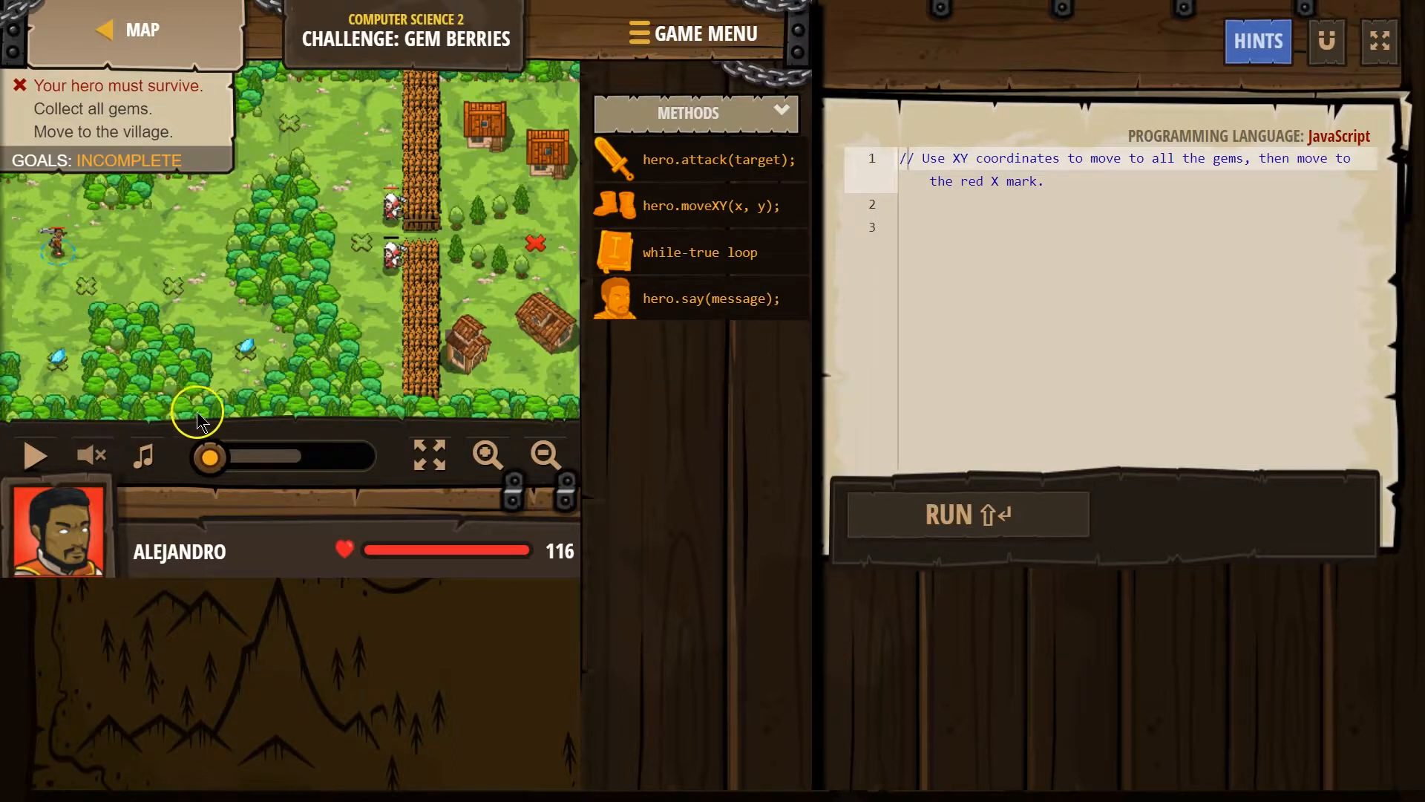
mouse_move(295, 419)
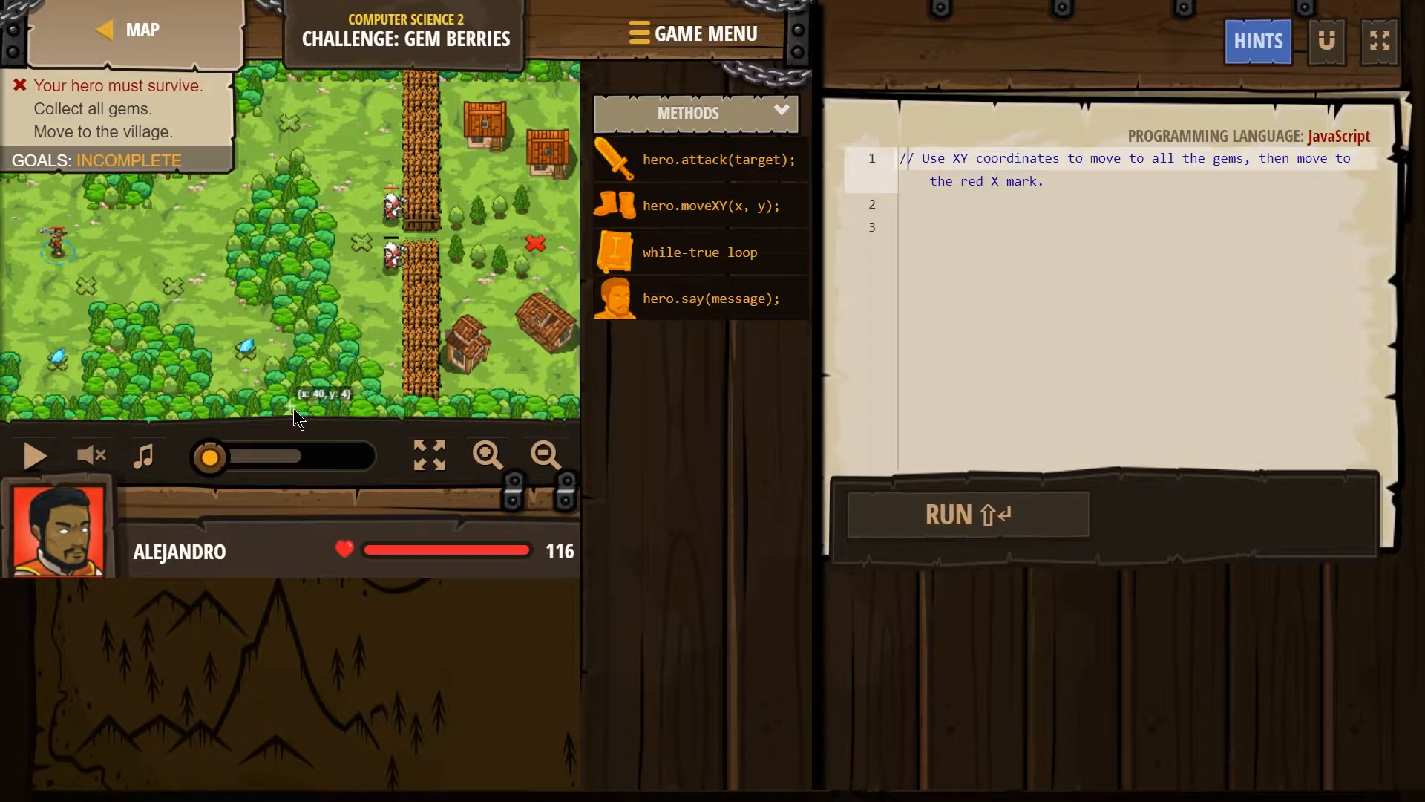
mouse_move(290, 316)
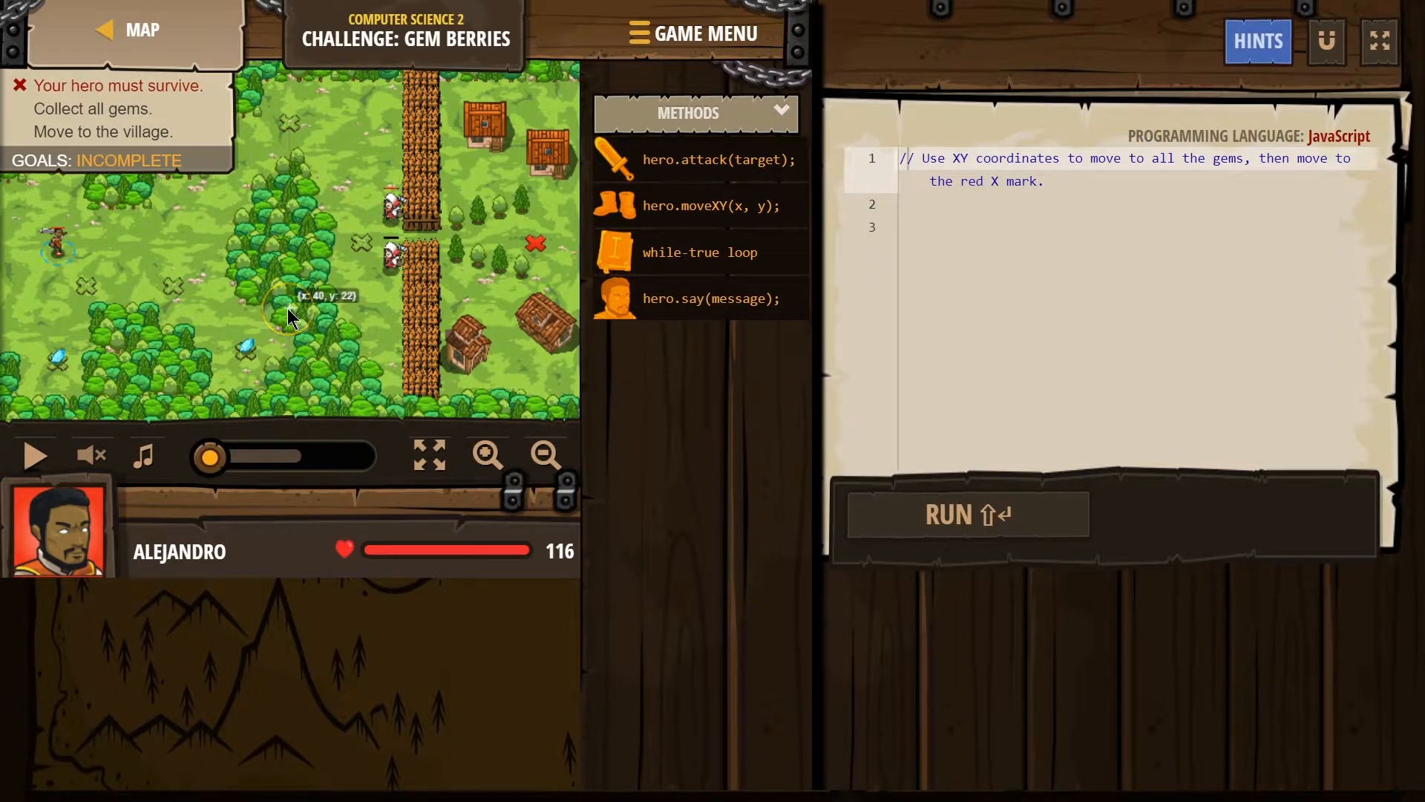
mouse_move(428, 249)
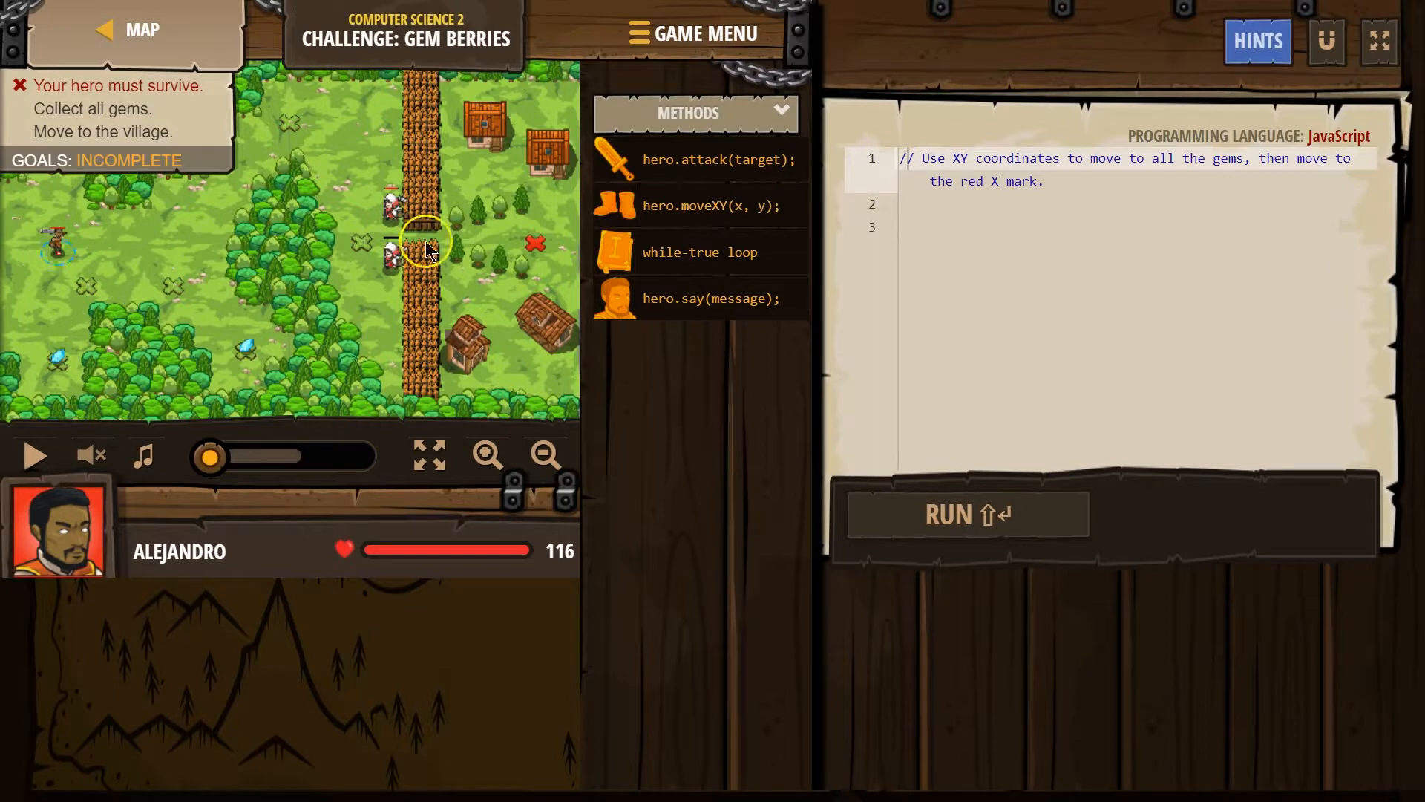
mouse_move(59, 364)
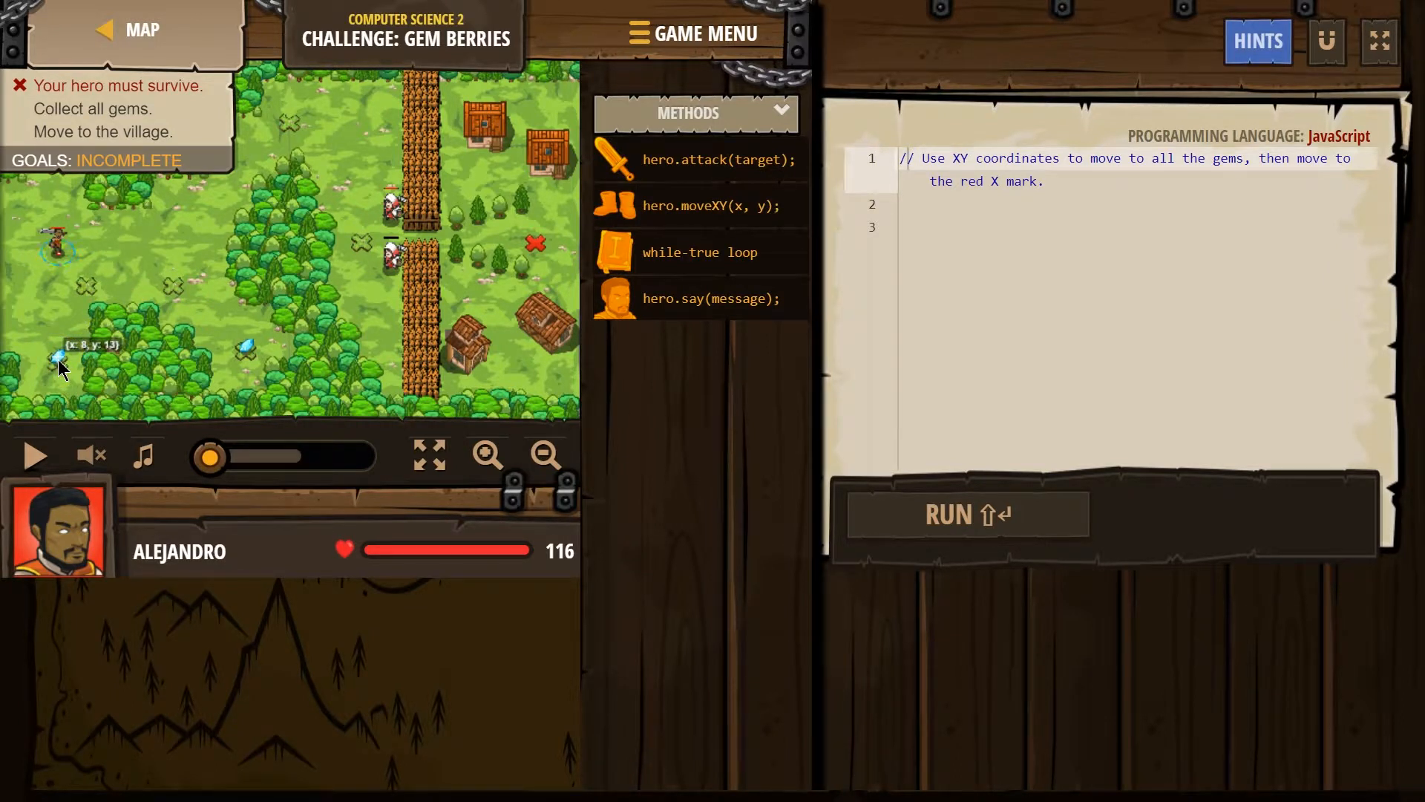
mouse_move(481, 316)
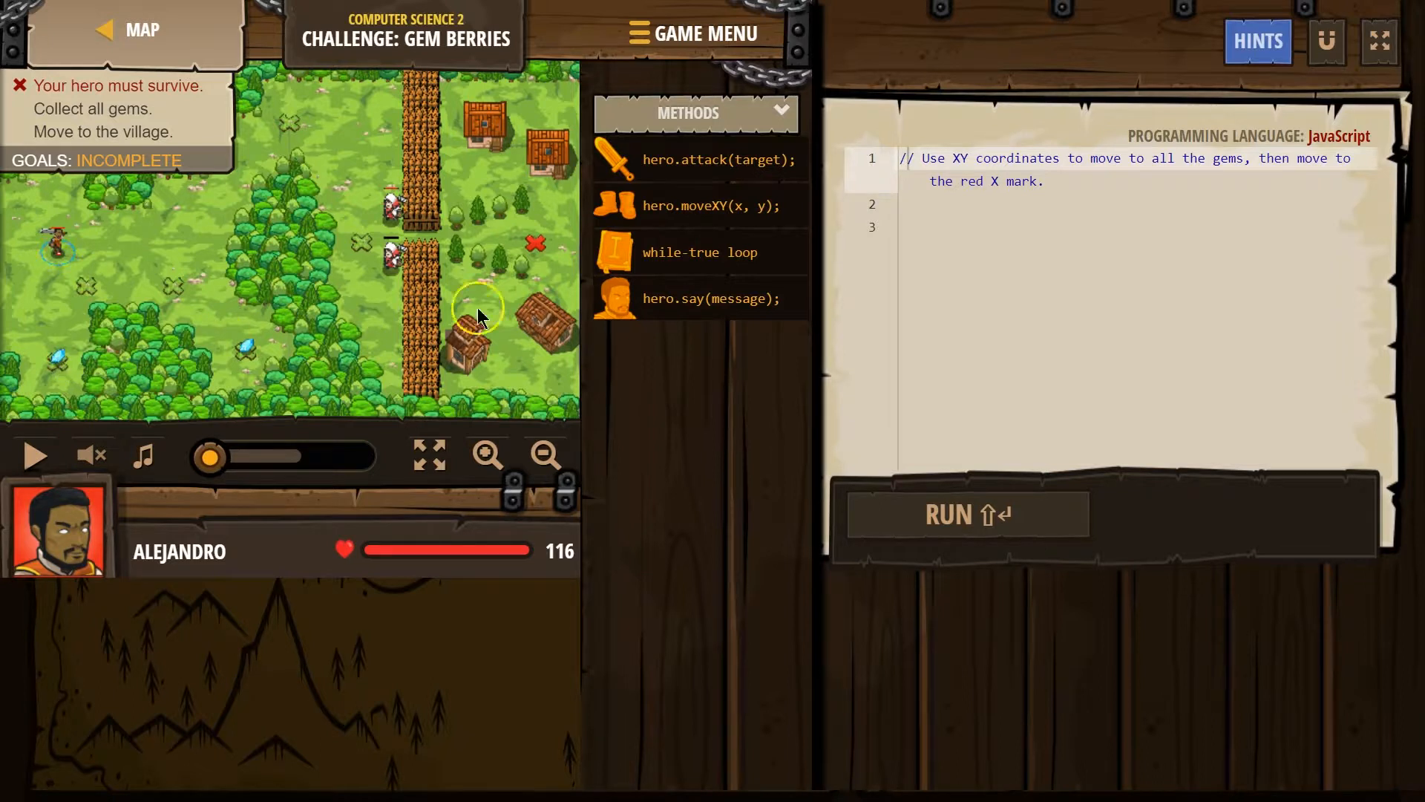
type("mo")
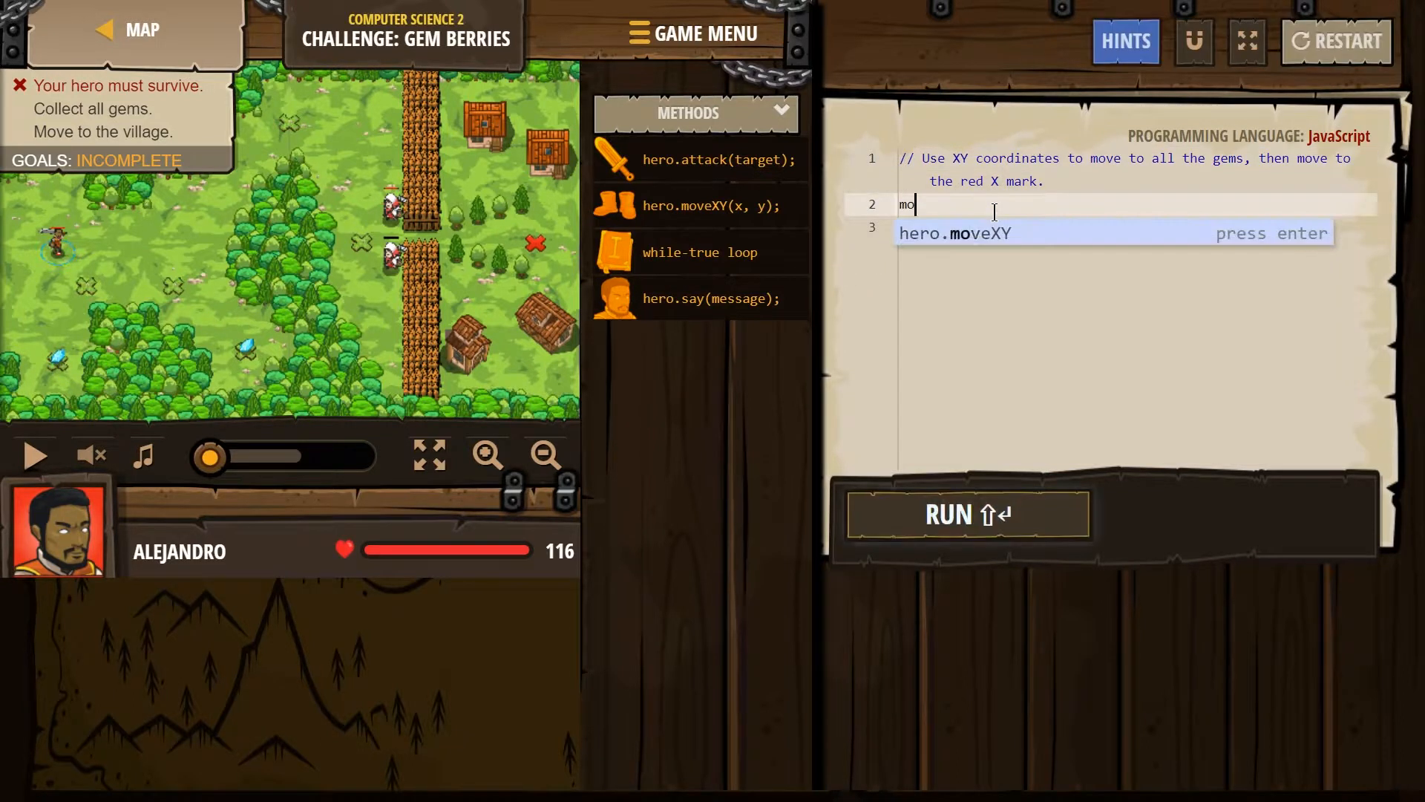
Complete hero.moveXY(8, 13) on the first line and run it to test.
key("enter")
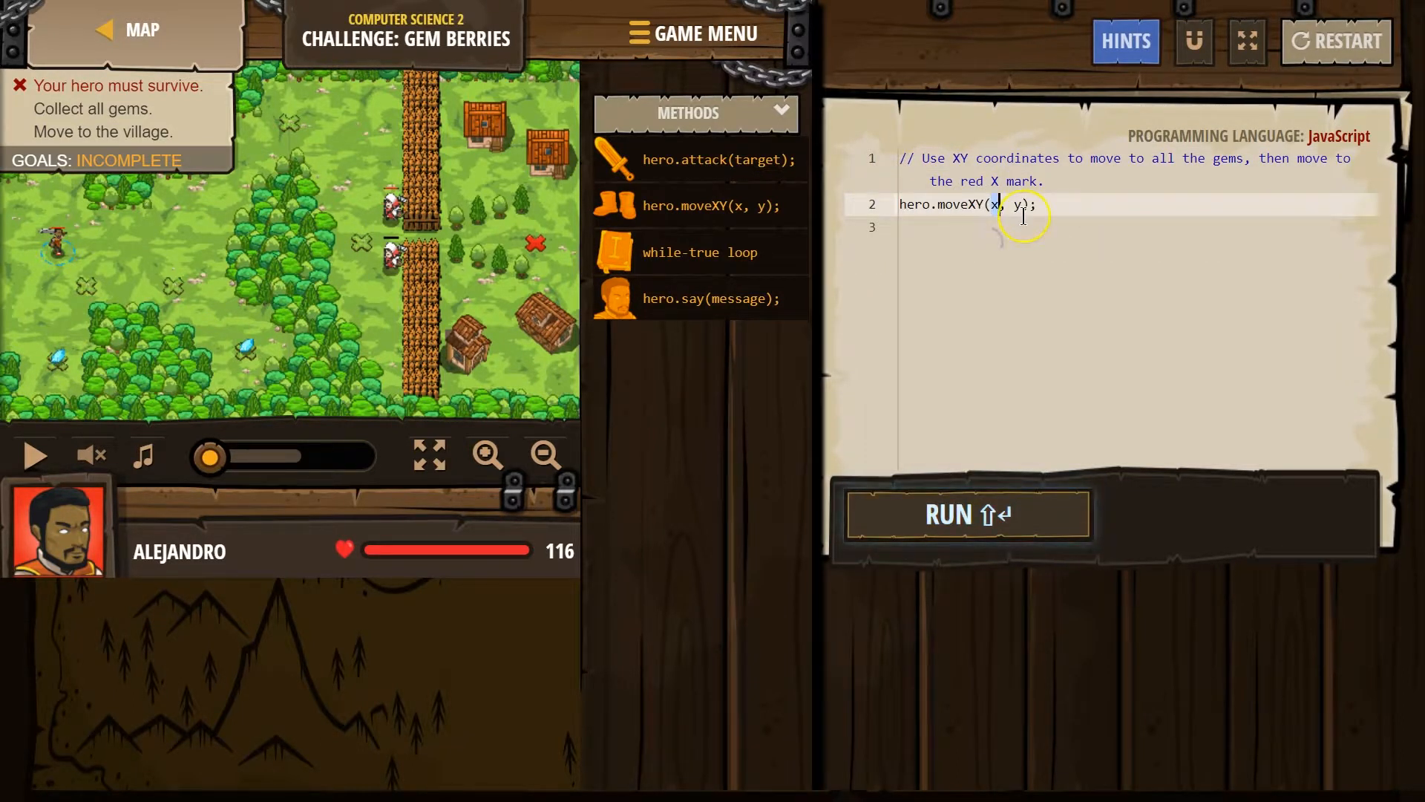
type("8")
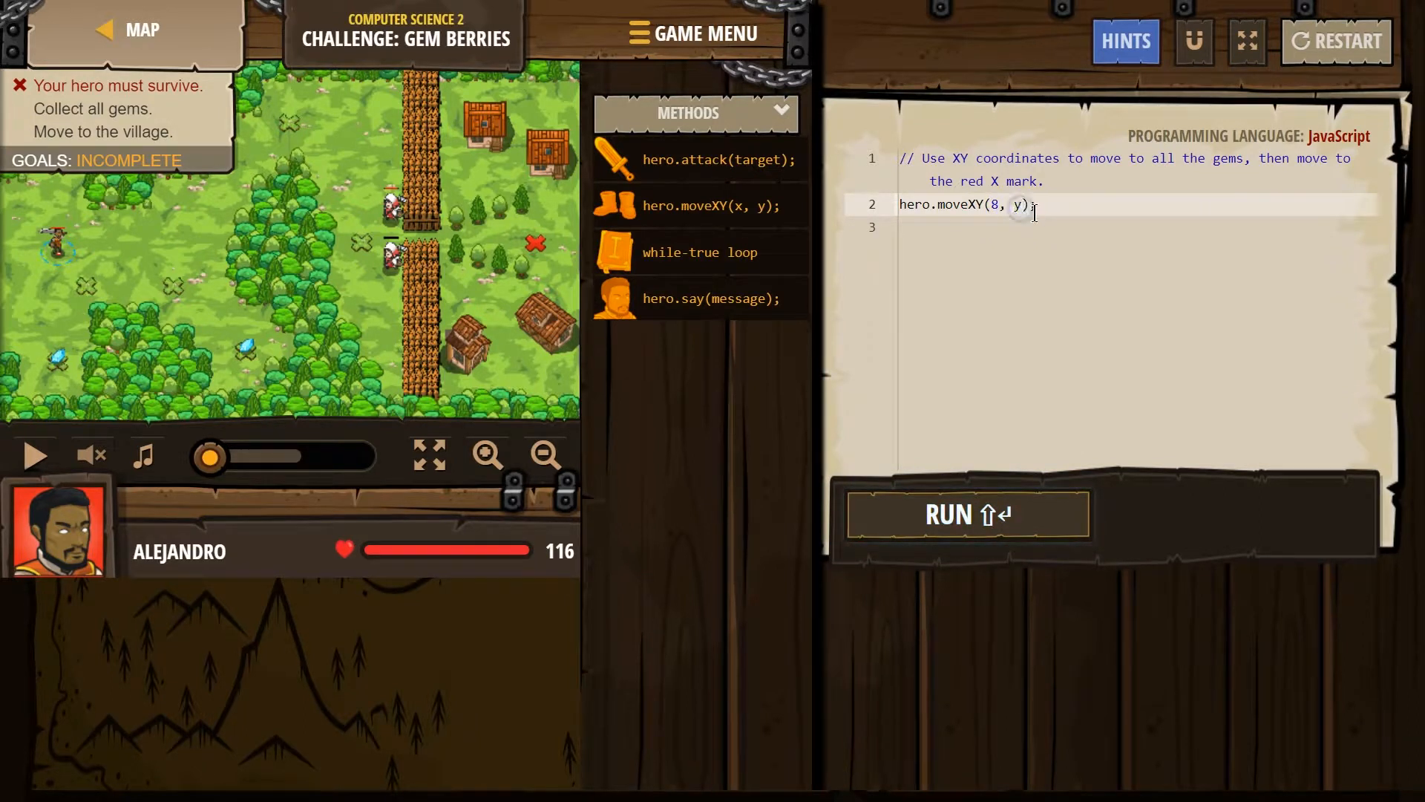
left_click(967, 513)
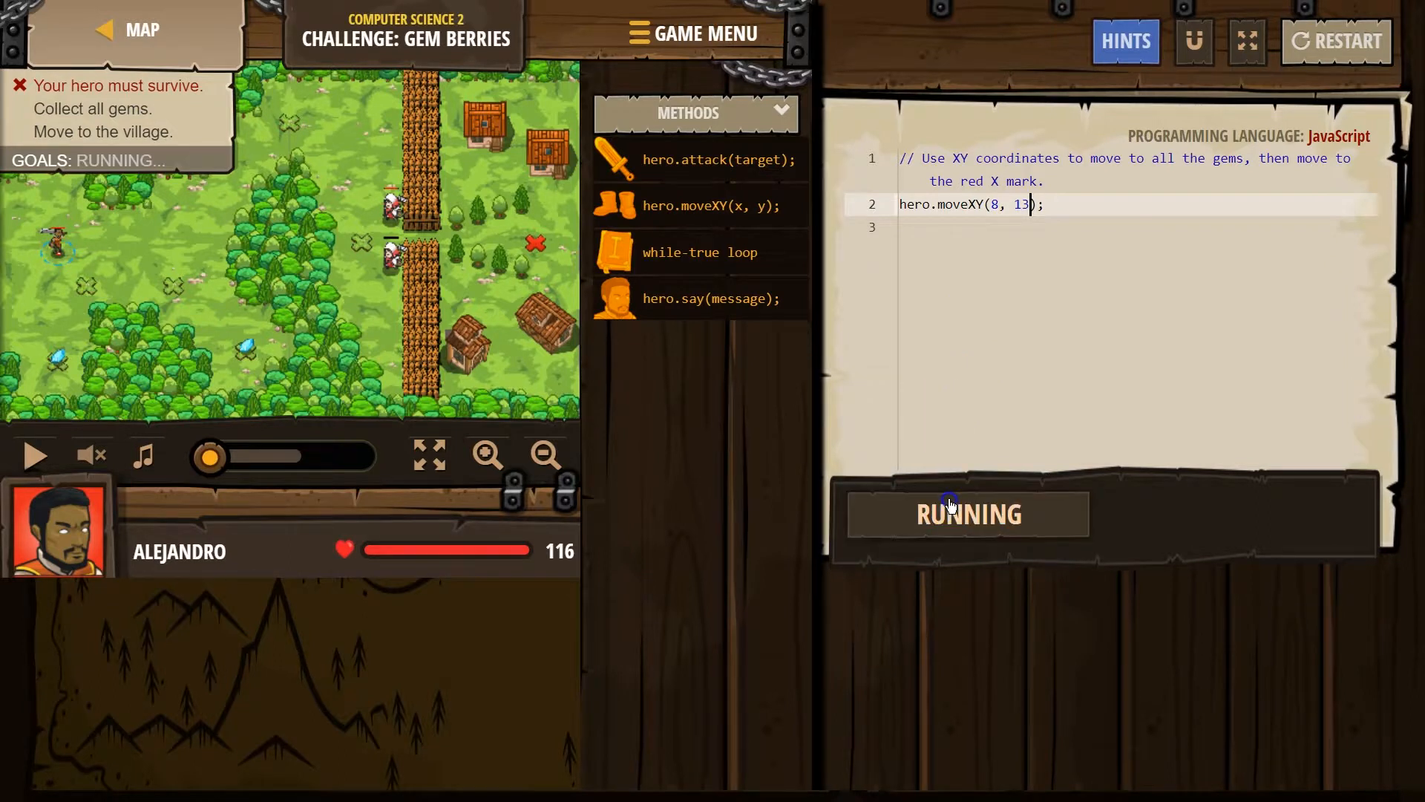
left_click(967, 513)
type("hero.moveXY(x, y);")
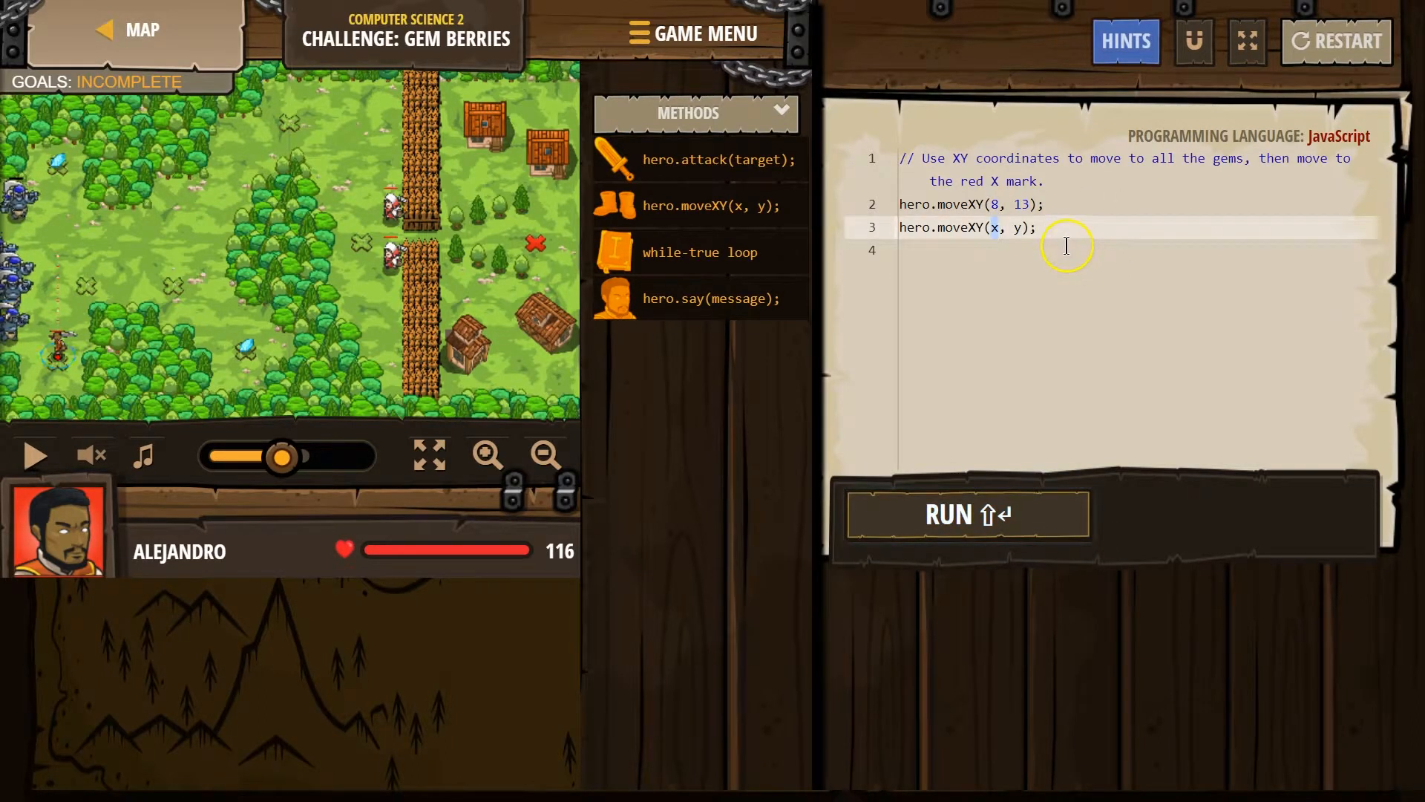
Add hero.moveXY(8, 50), run it, then add hero.moveXY(34, 15).
type("8,")
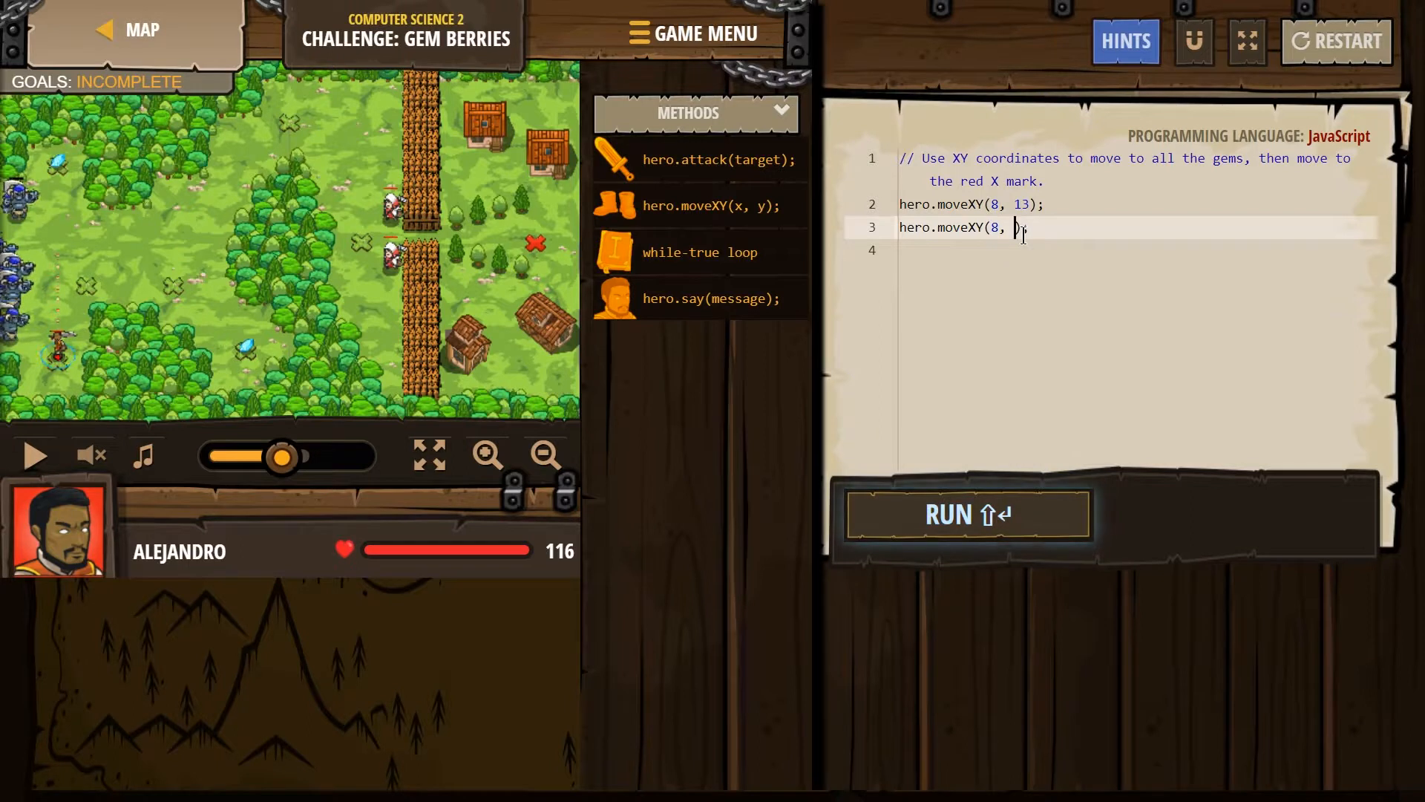
left_click(967, 514)
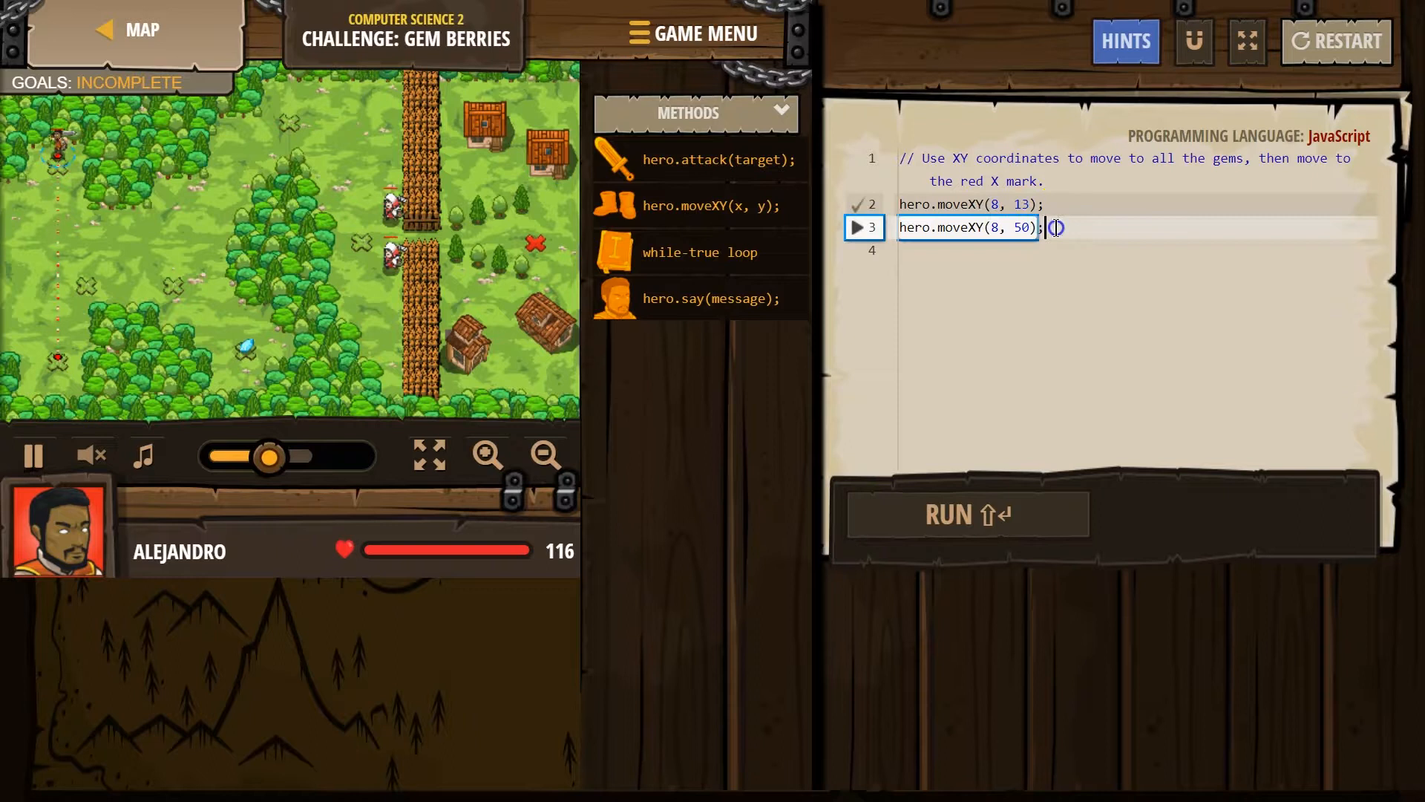
type("mov")
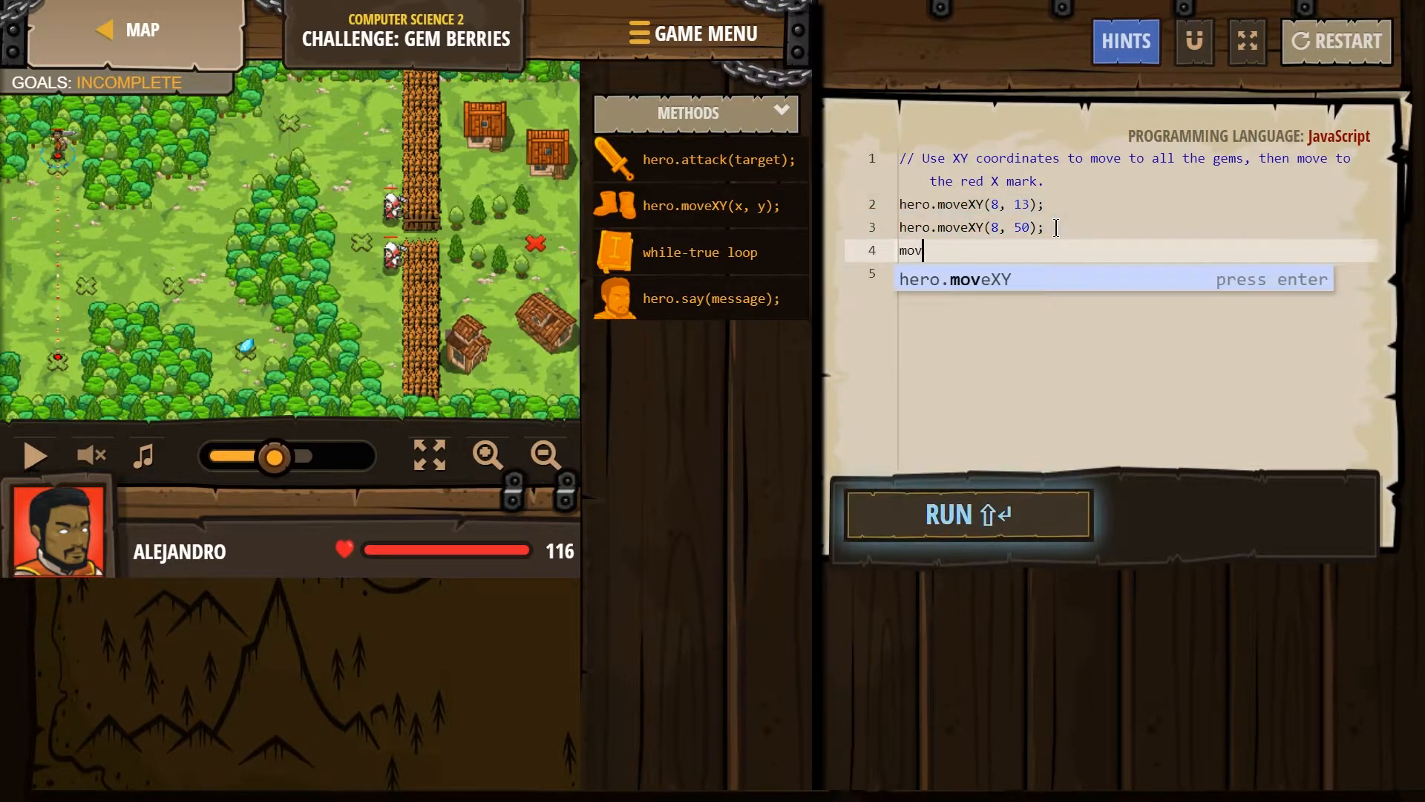
key("enter")
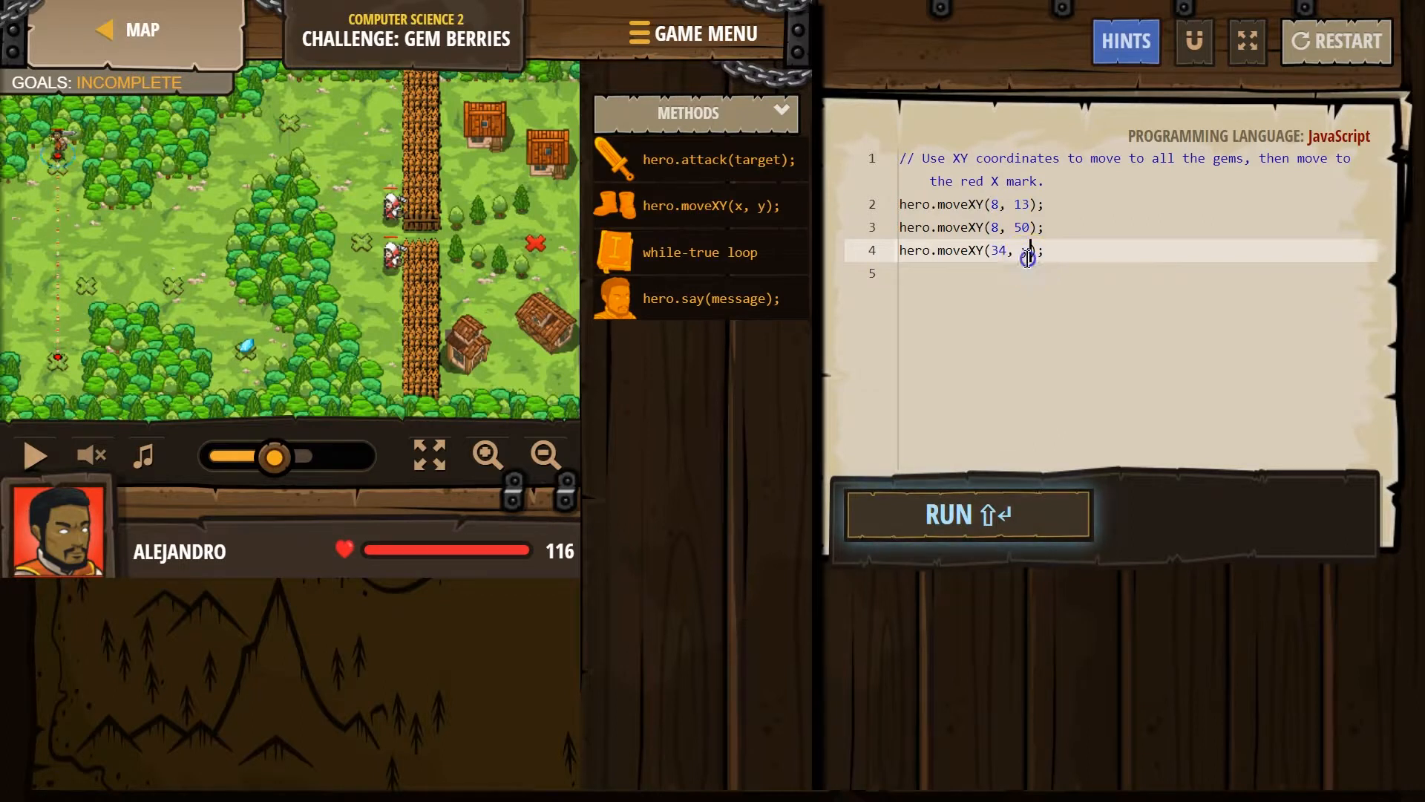
type("15")
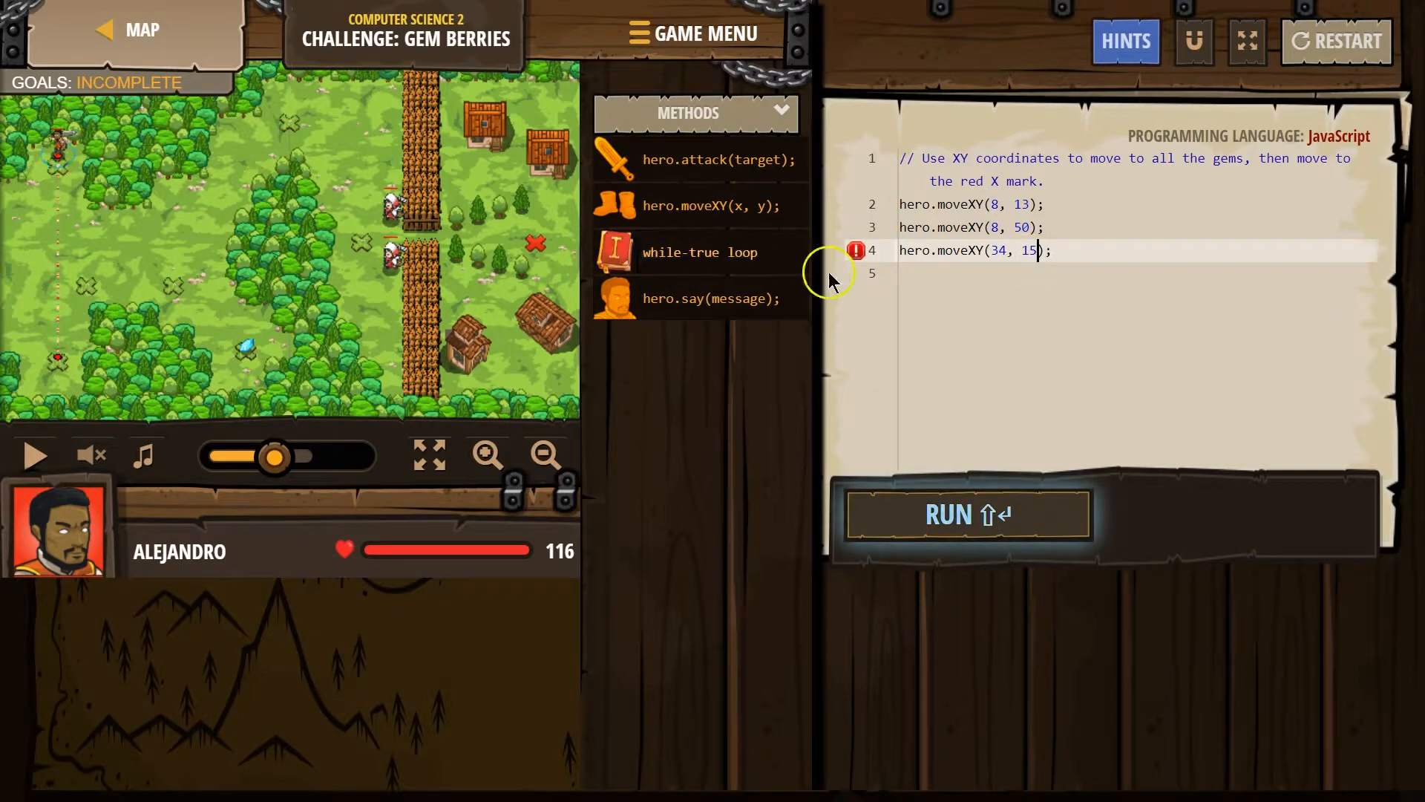
mouse_move(477, 249)
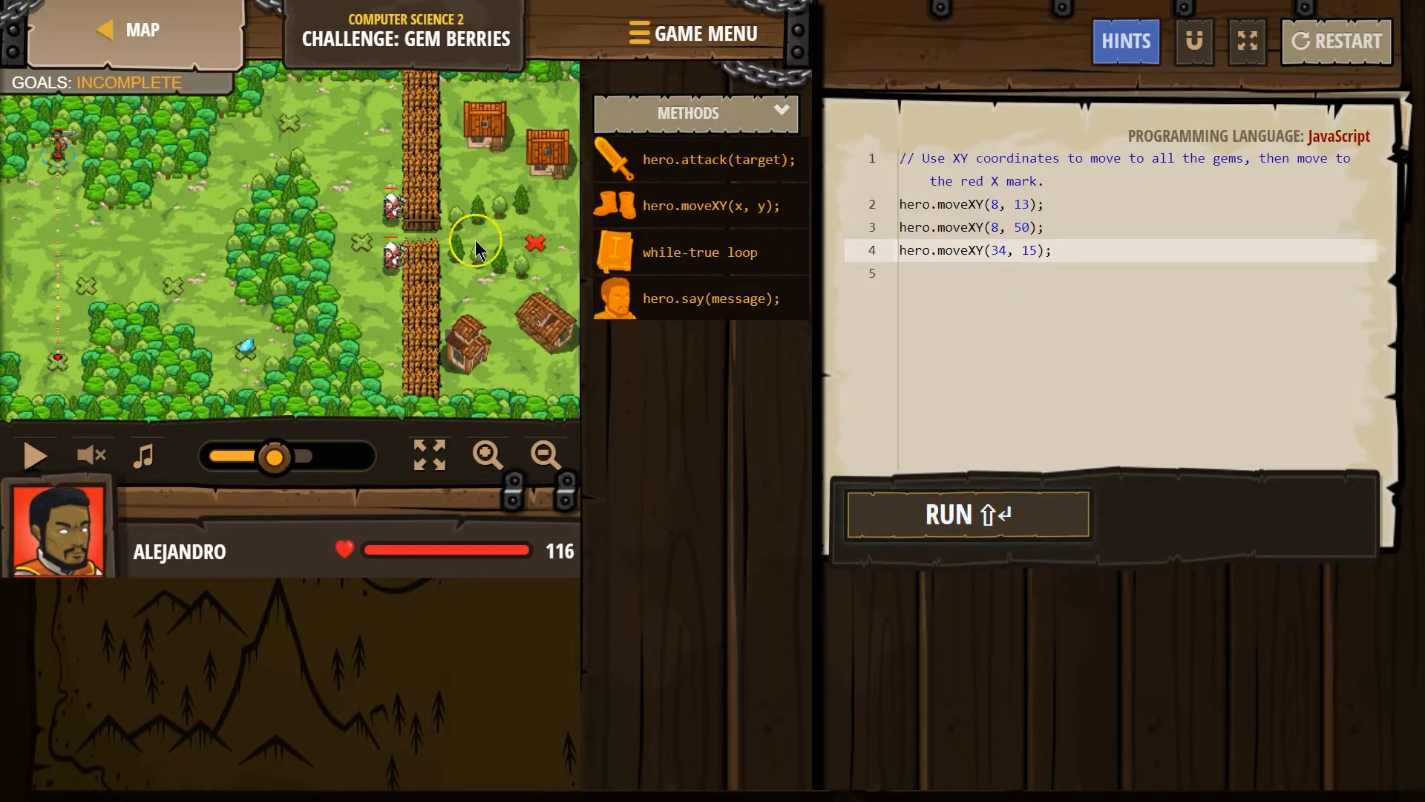
mouse_move(536, 245)
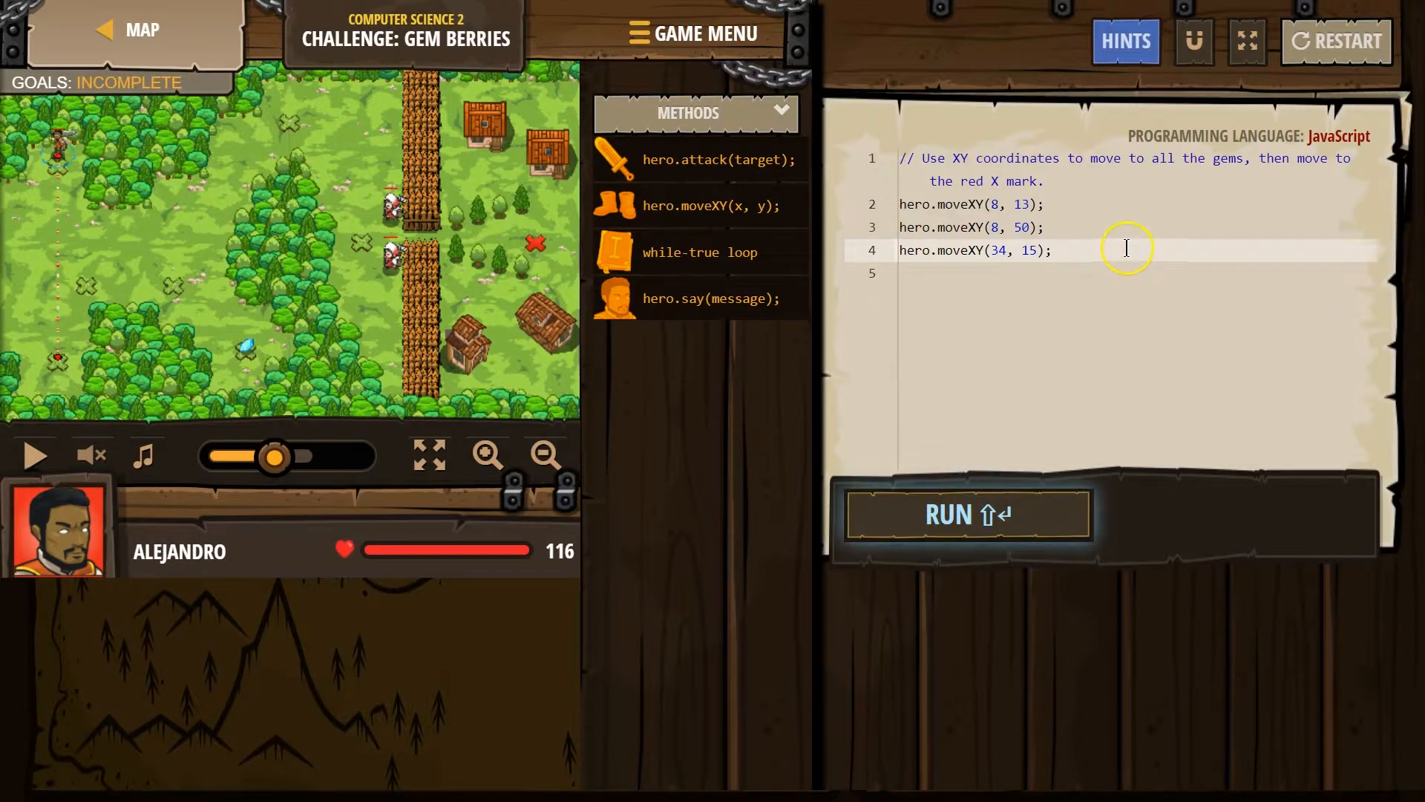
Add a fifth line hero.moveXY(74, 34) and run the script.
type("moveXY(x, y);")
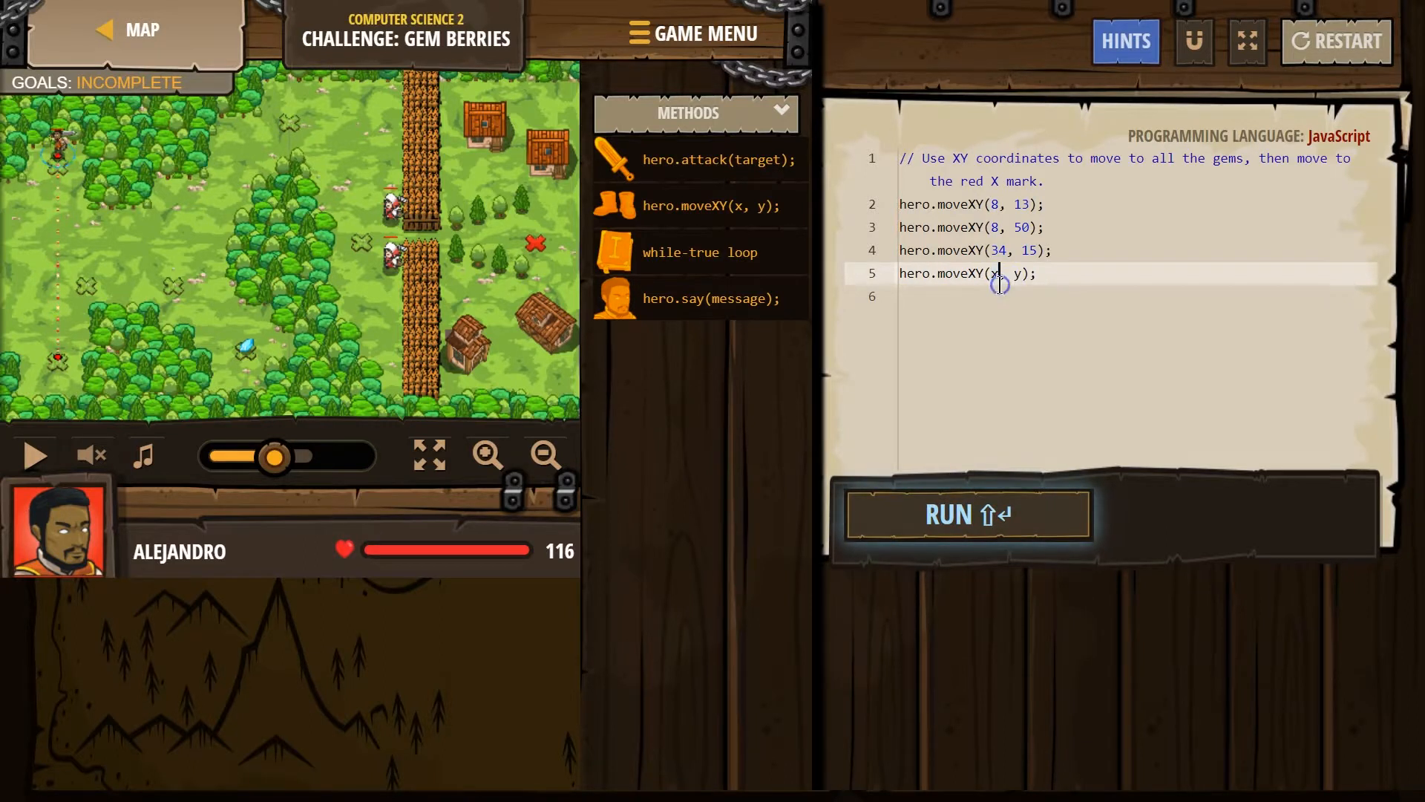
type("74")
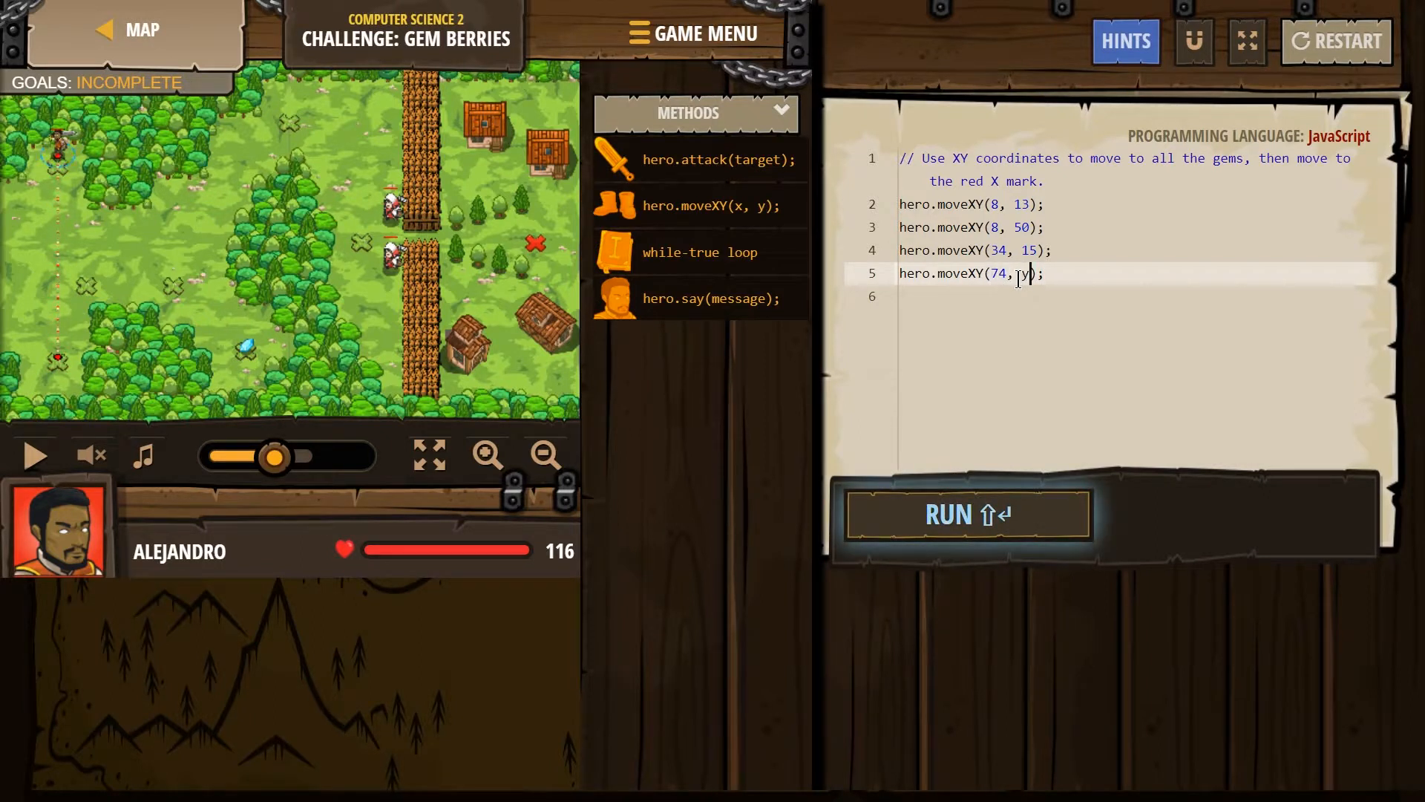
type("34")
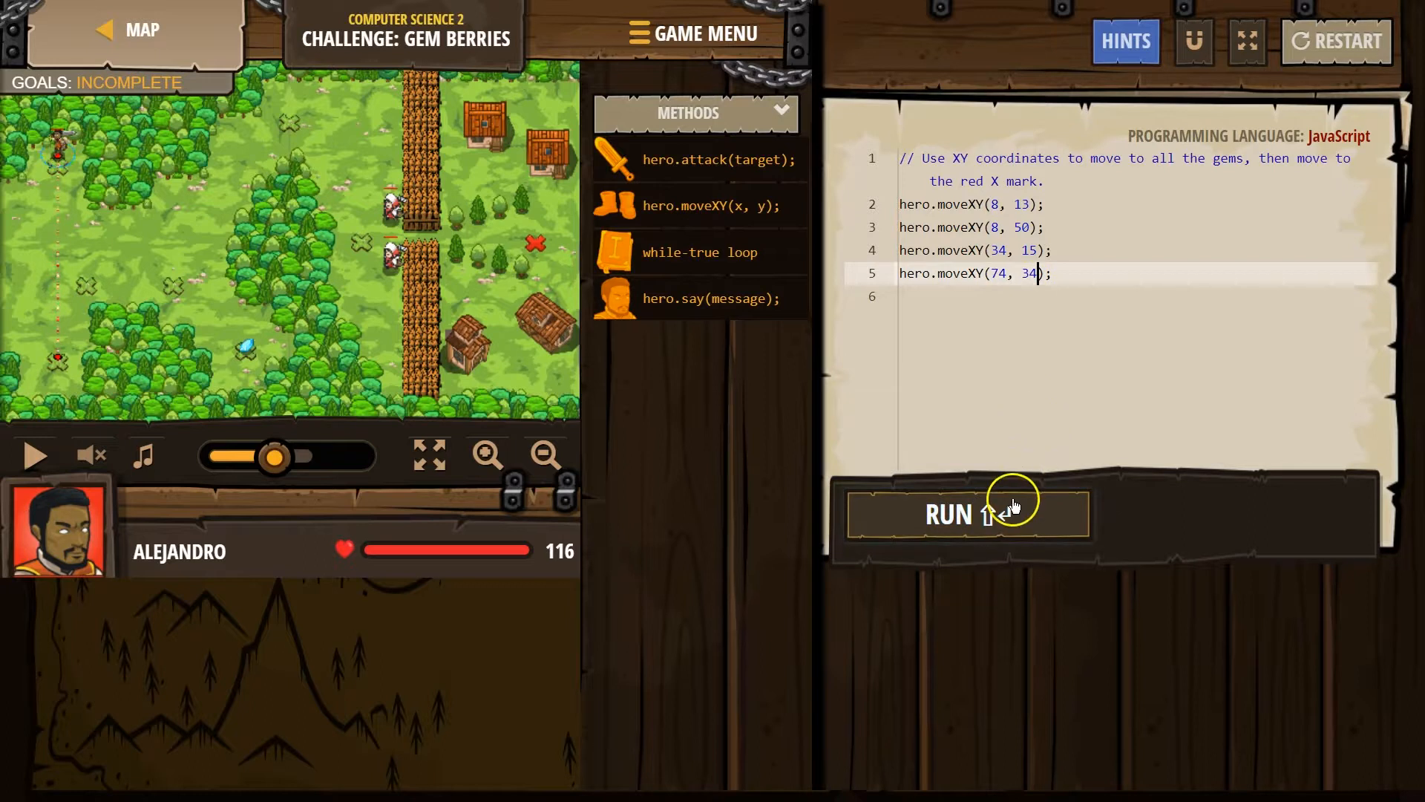
left_click(968, 513)
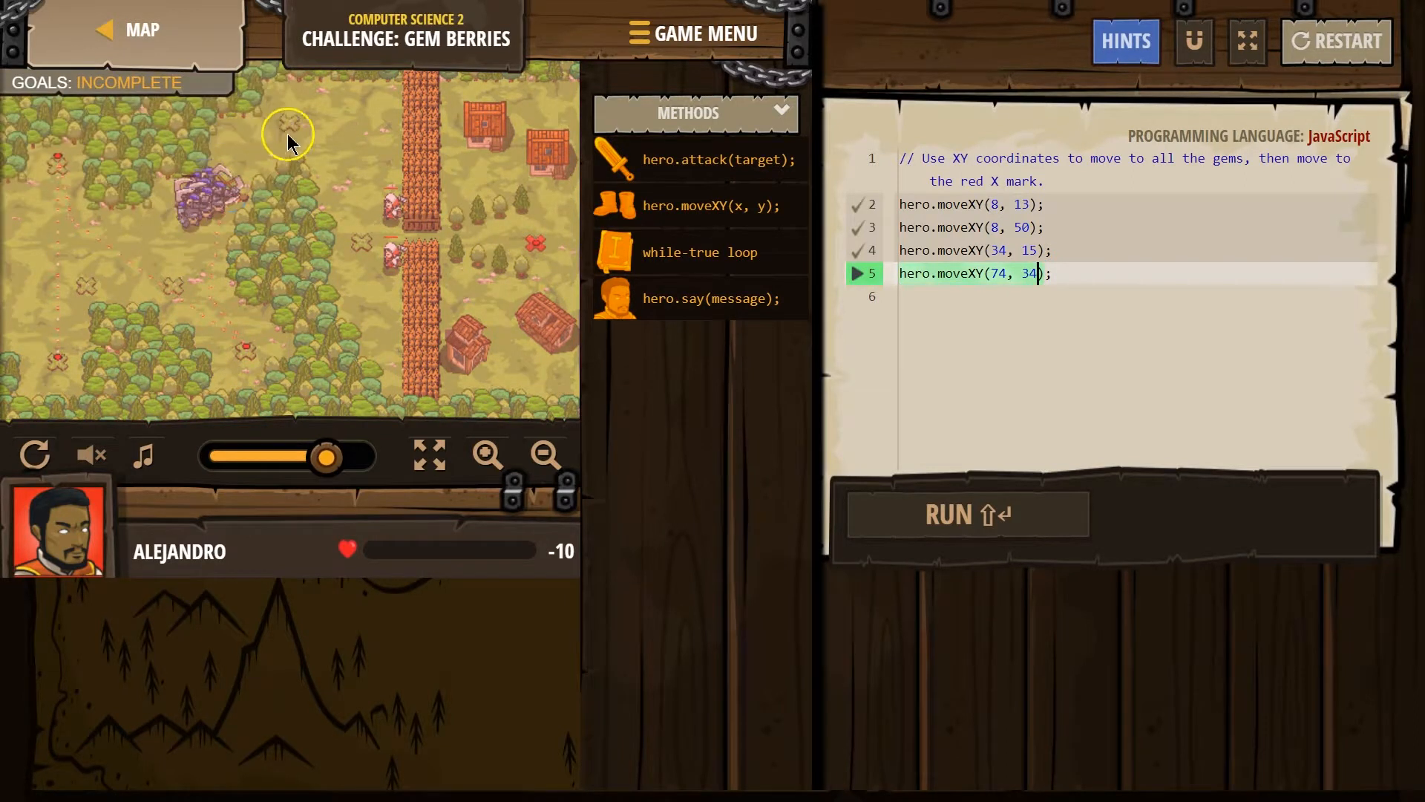
mouse_move(291, 128)
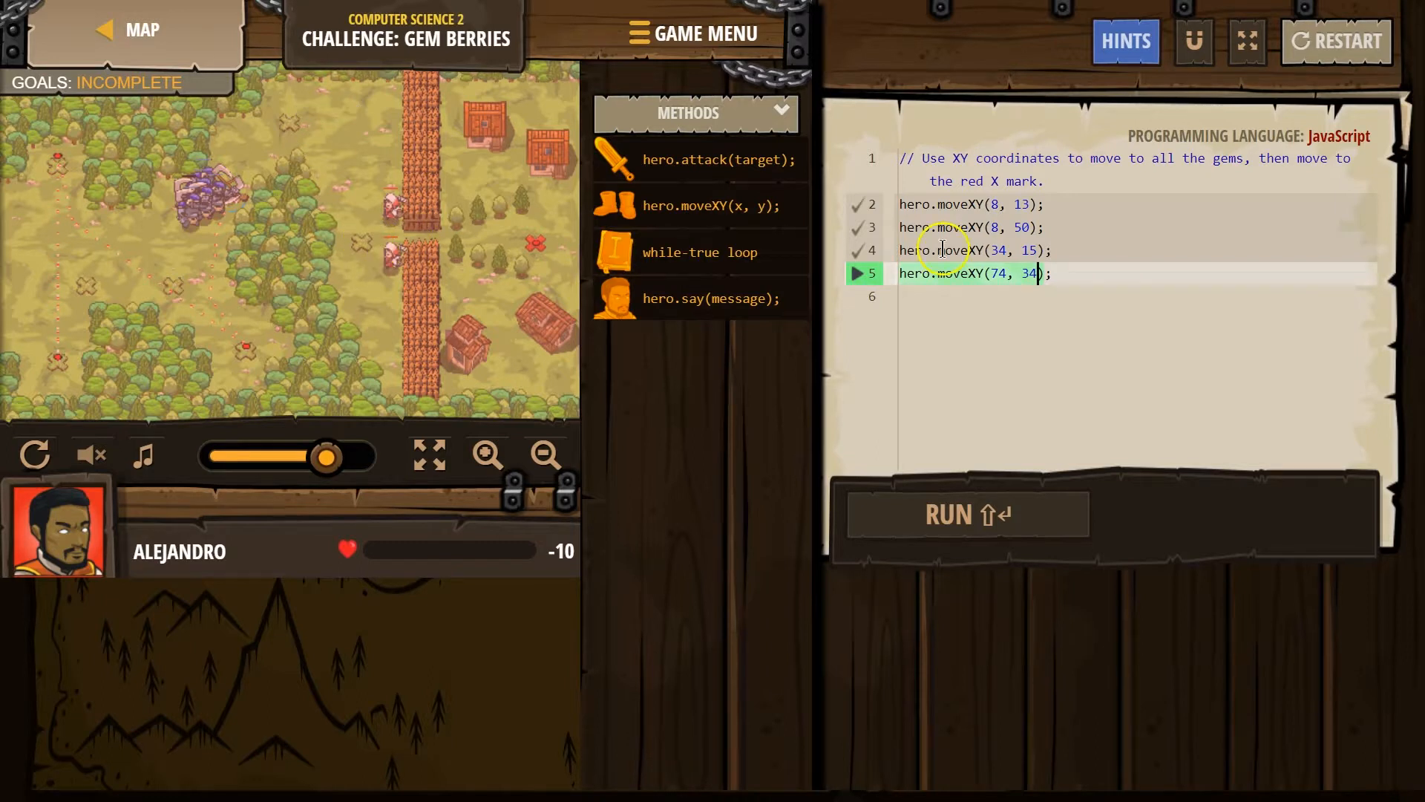
Insert hero.moveXY(40, 56) before the final move to (74, 34).
key("enter")
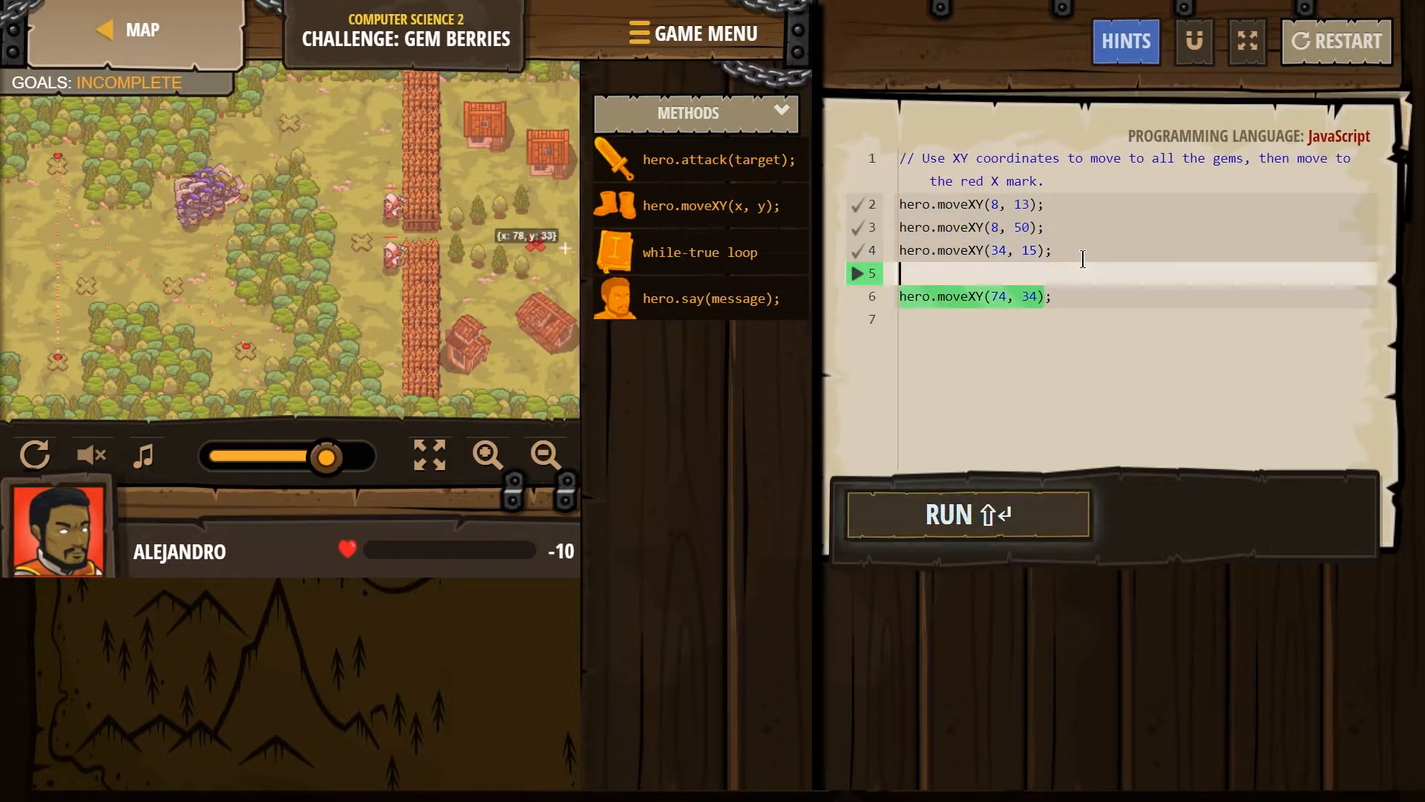
type("moveXY(x, y);")
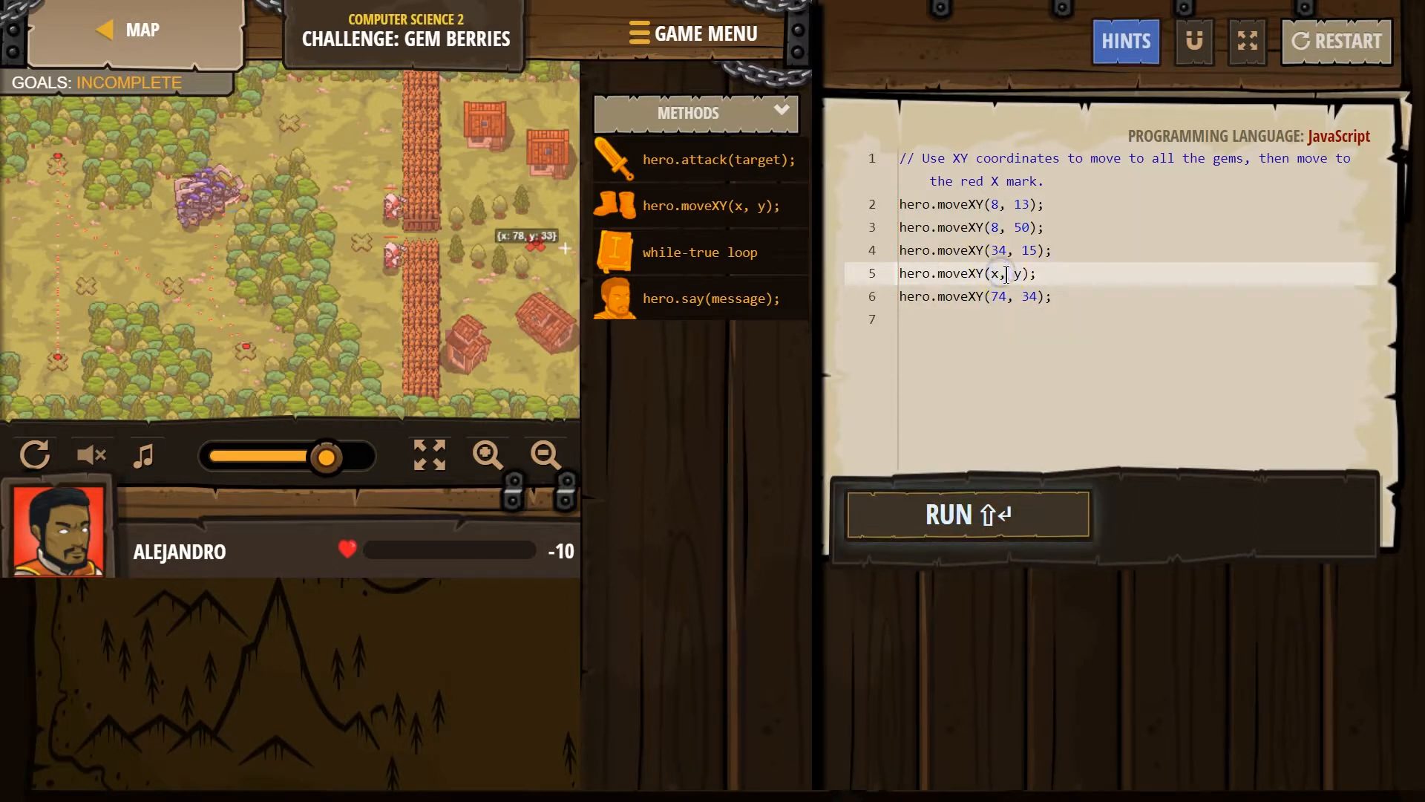
type("40")
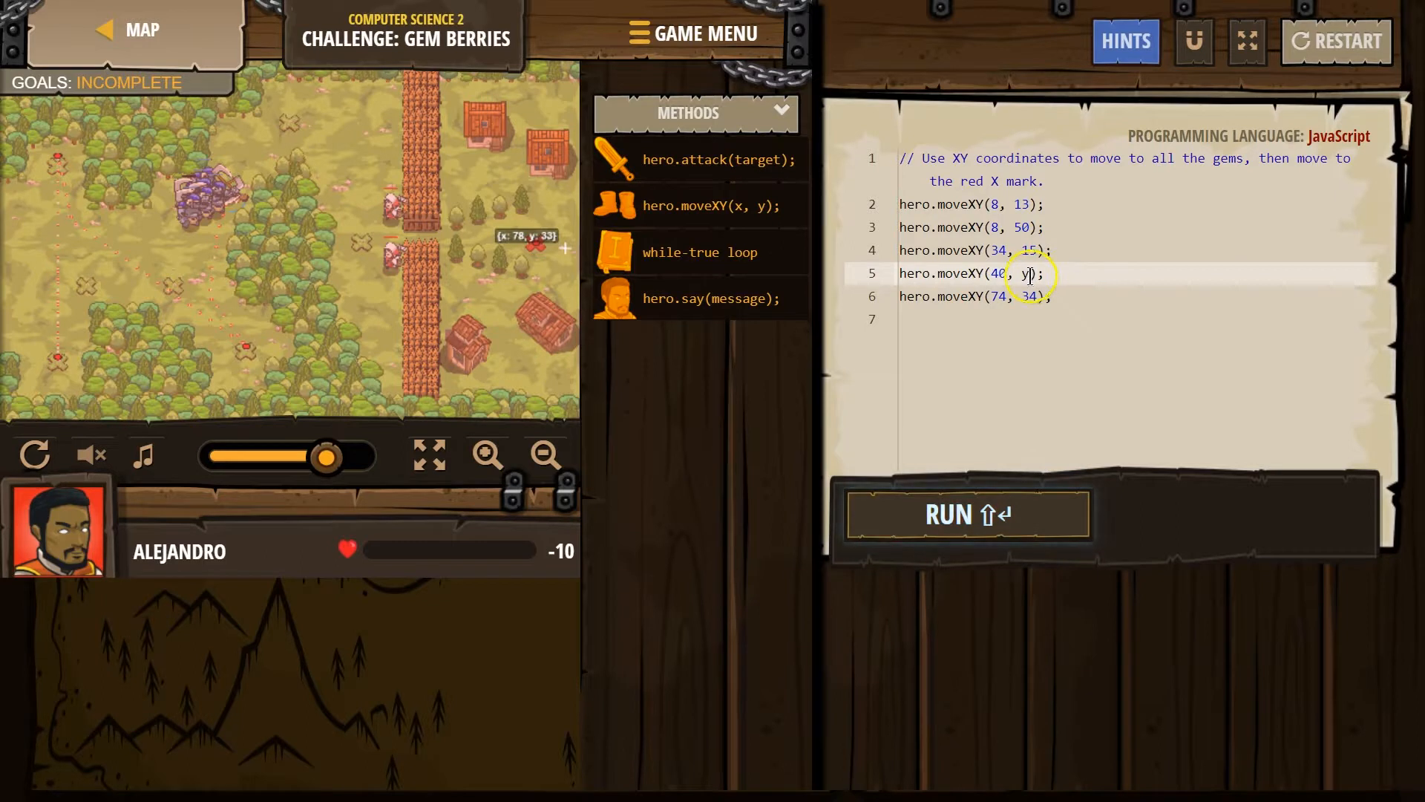
type("56")
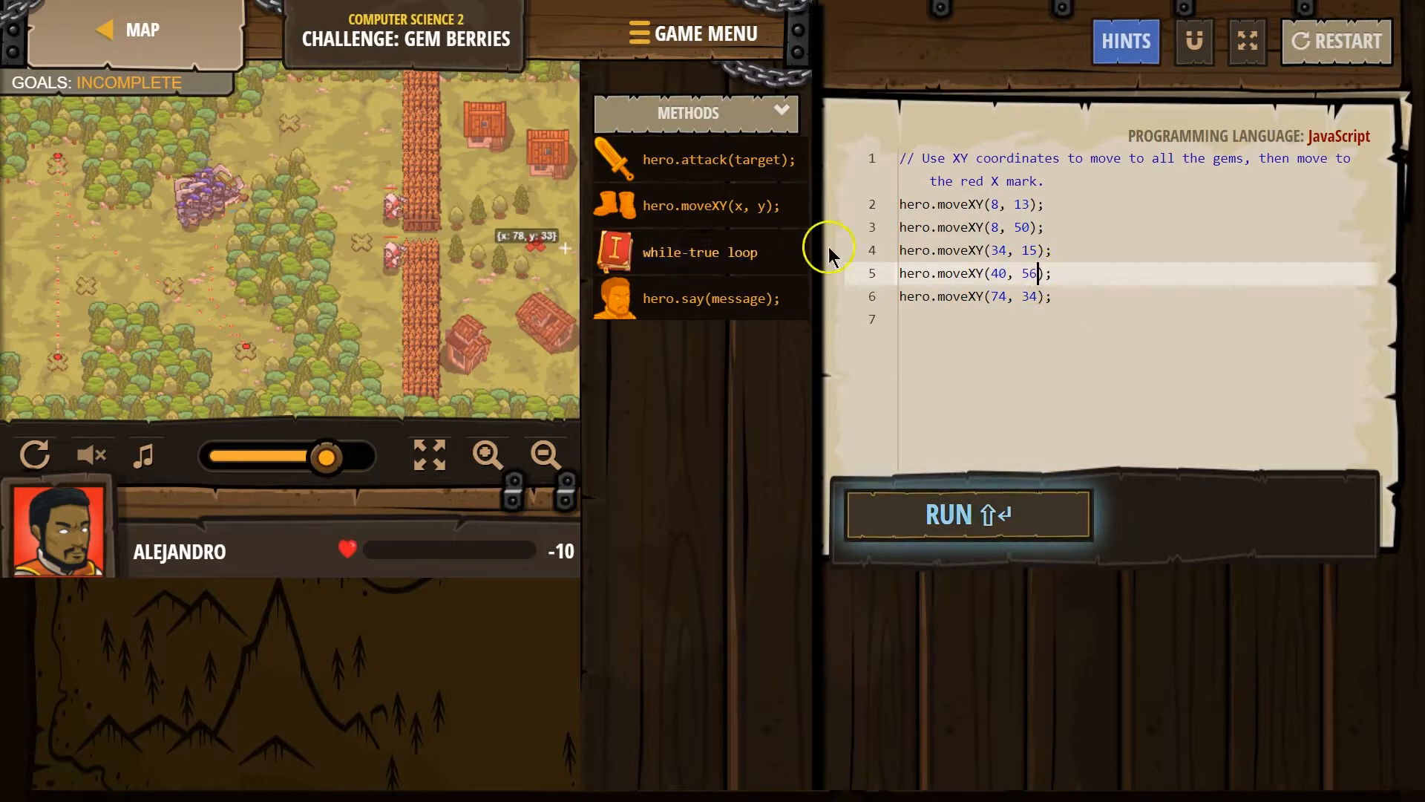
mouse_move(540, 244)
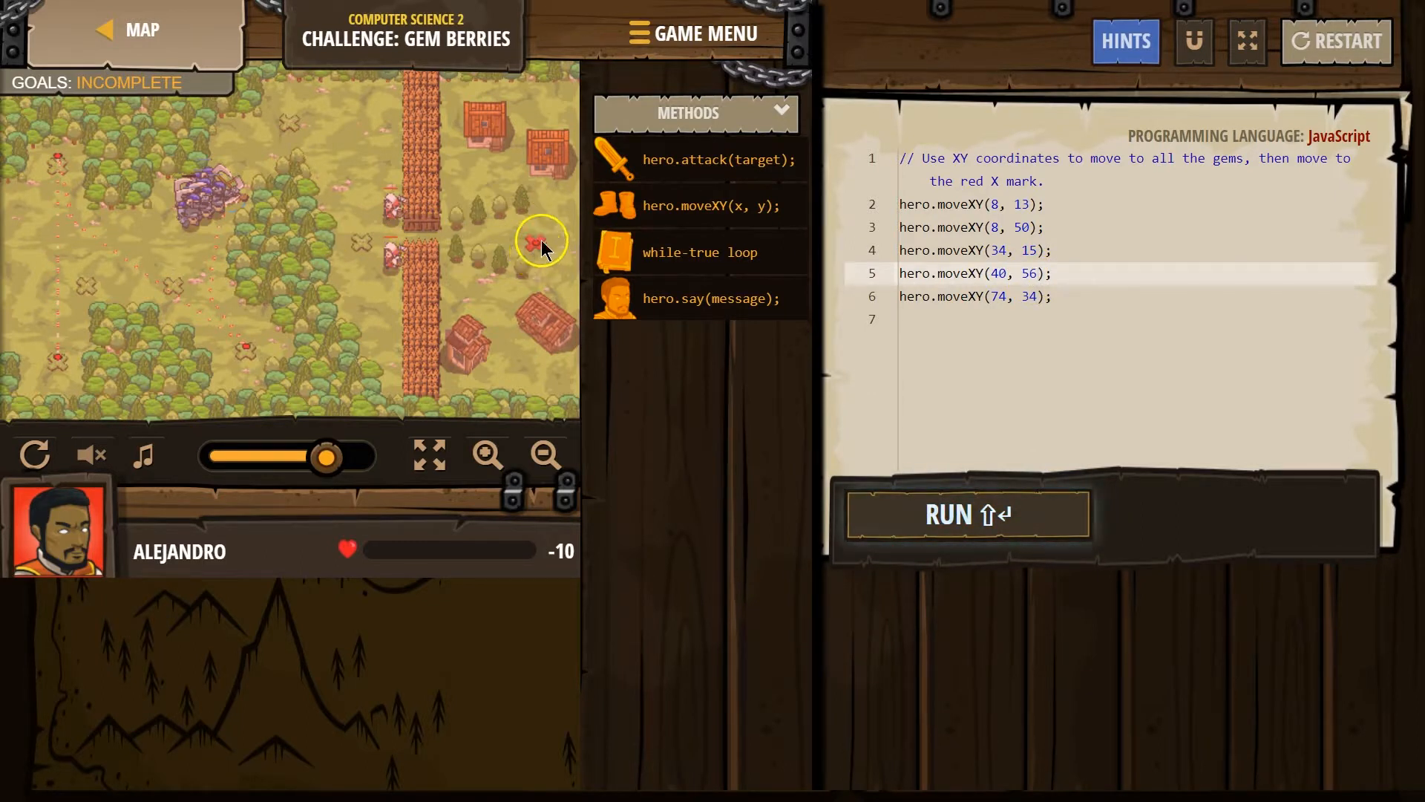
mouse_move(362, 244)
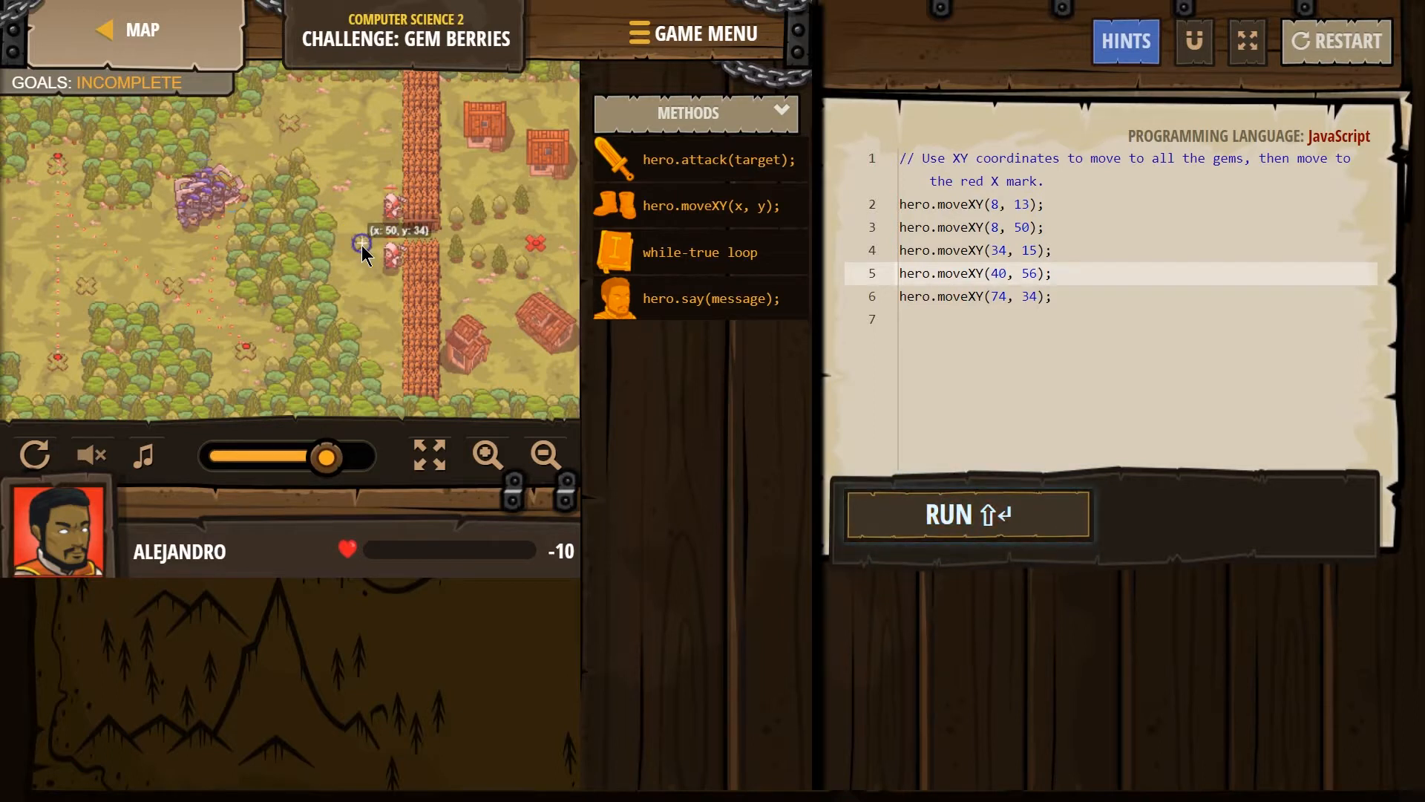
mouse_move(428, 264)
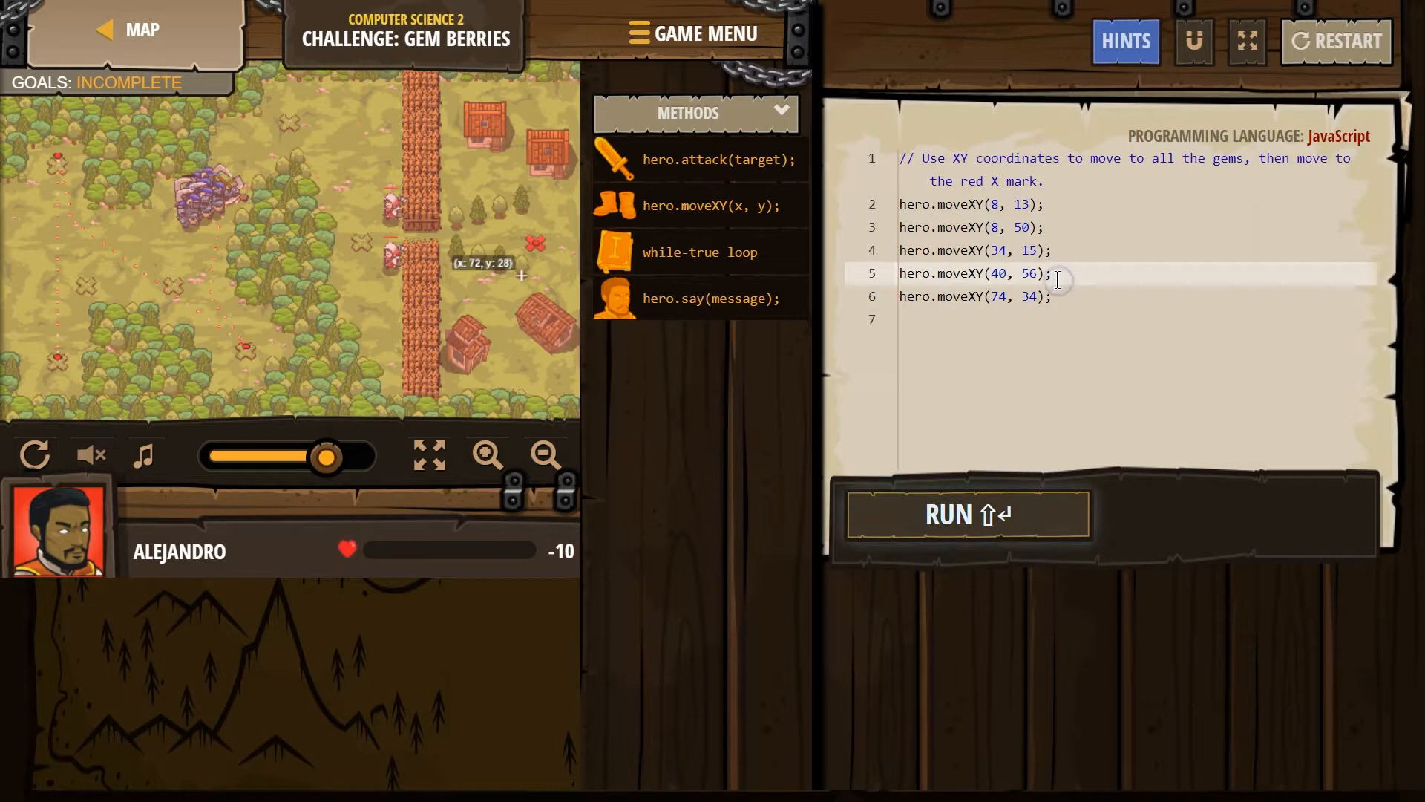
Insert hero.moveXY(50, 34) after it, giving six move lines.
type("moveXY(5, y);")
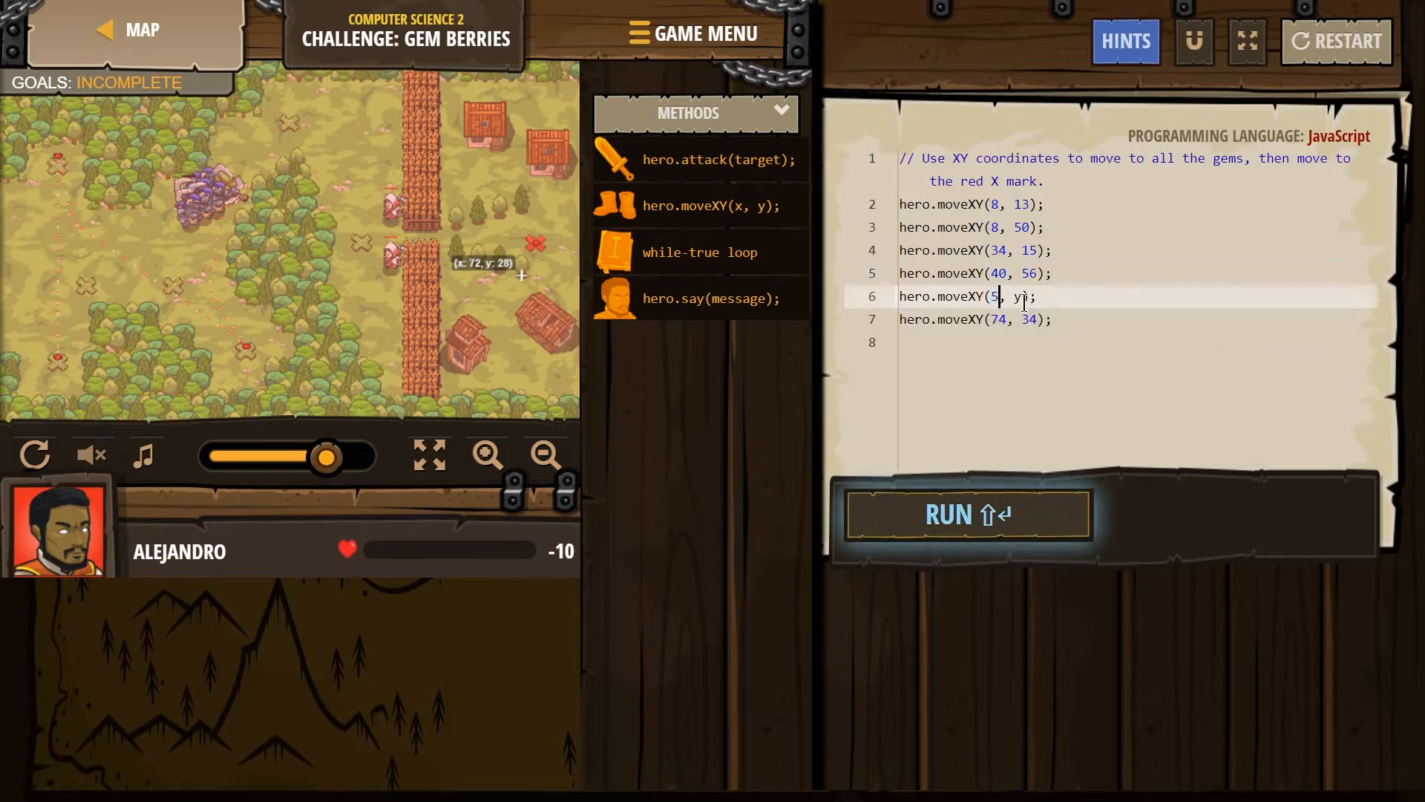
type("0")
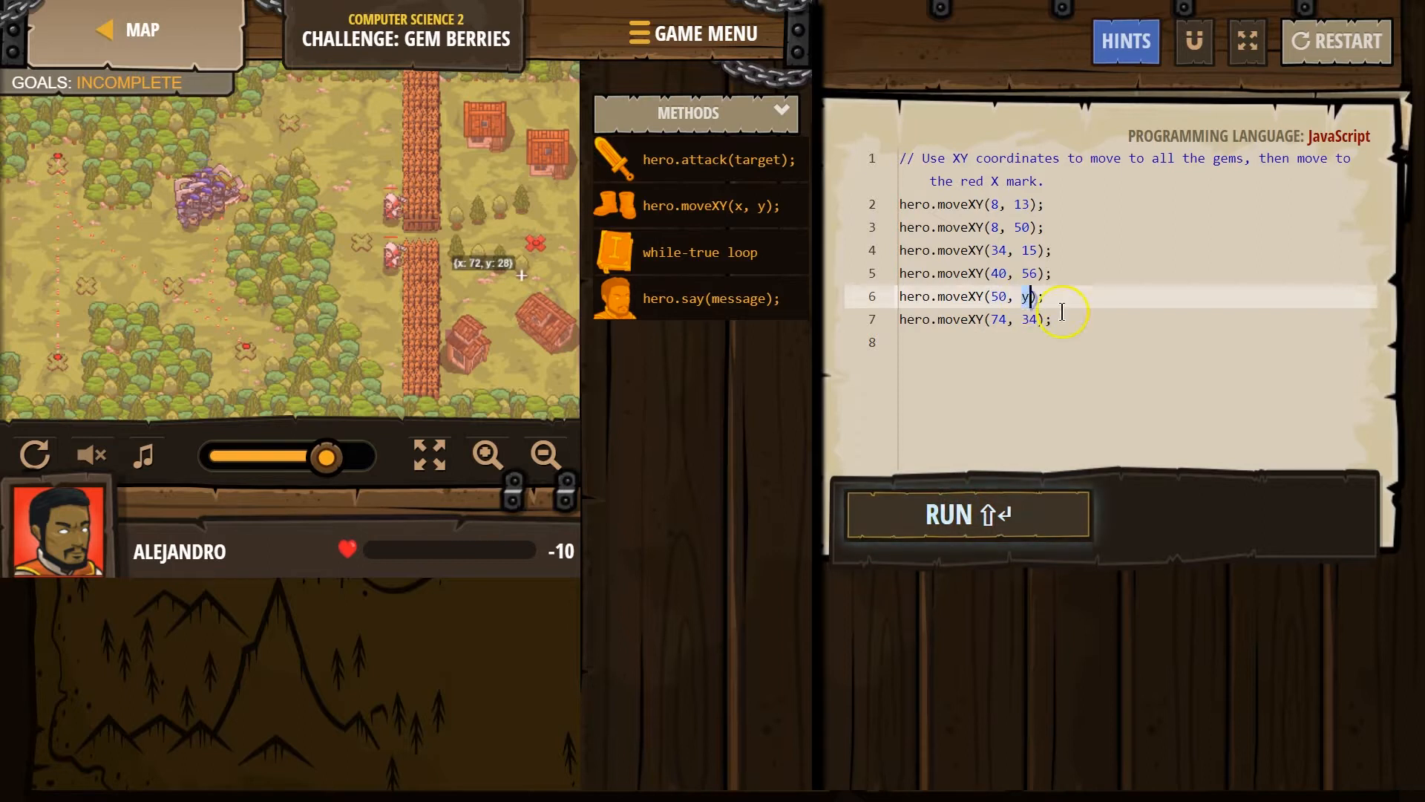
type("34")
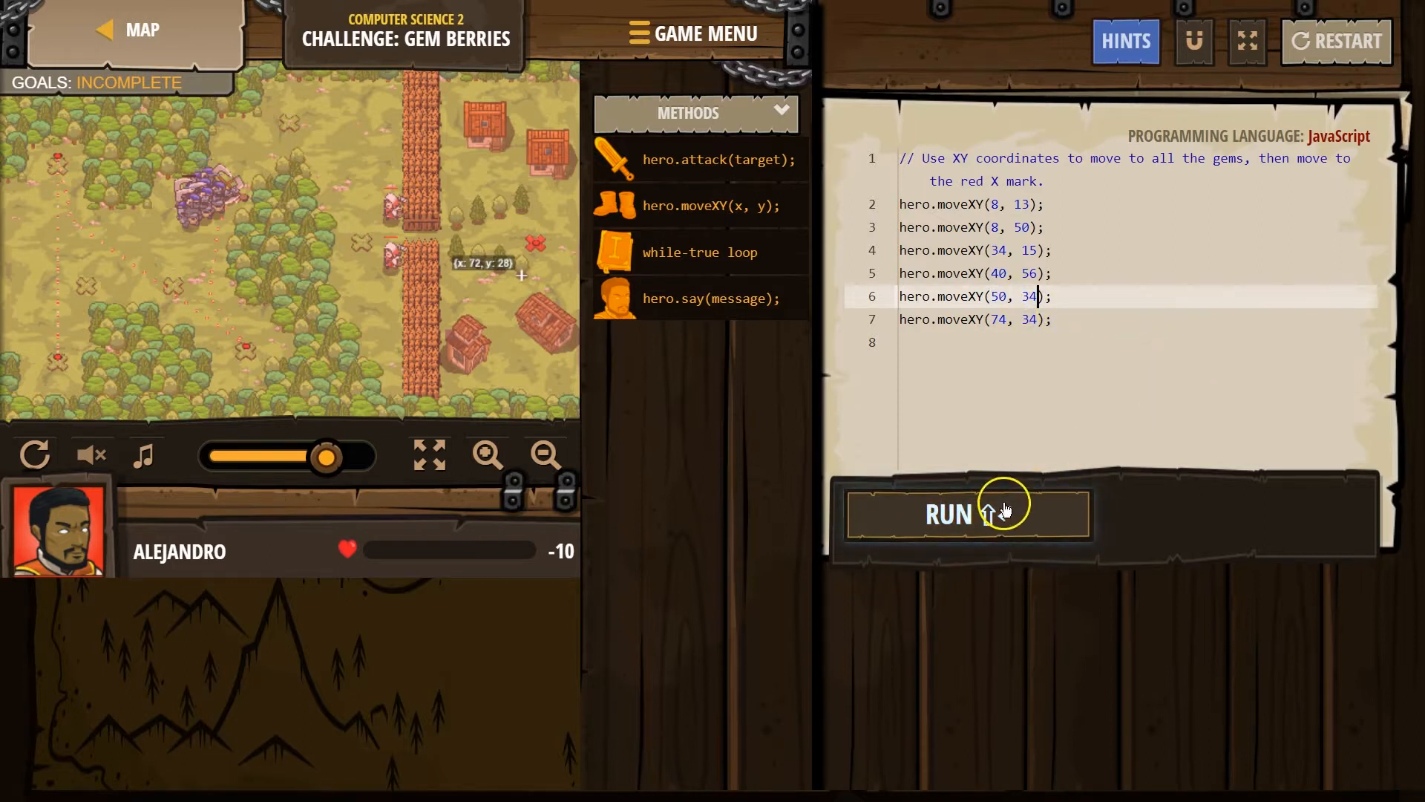
Run the finished six-move script so the hero collects all gems and reaches the red X.
left_click(968, 512)
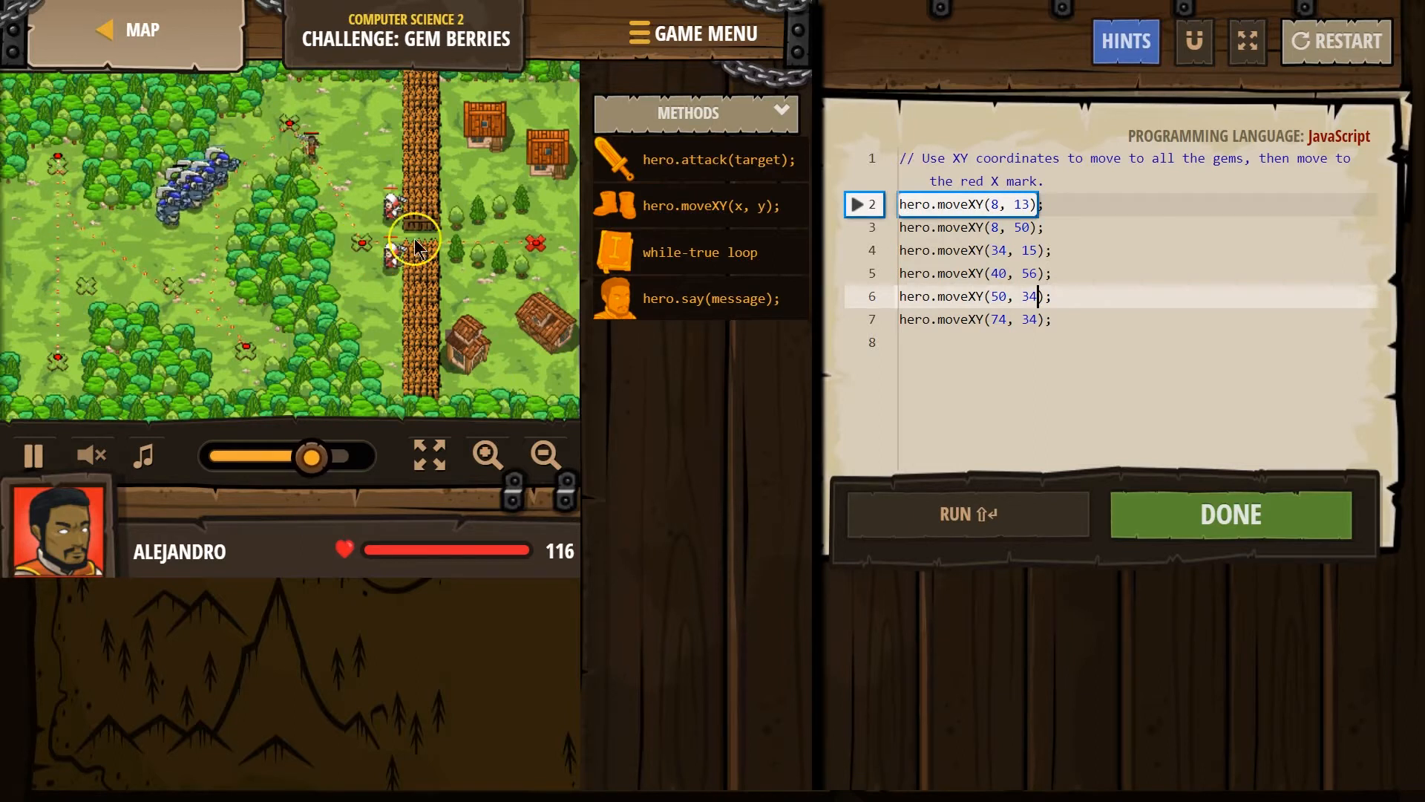
mouse_move(579, 254)
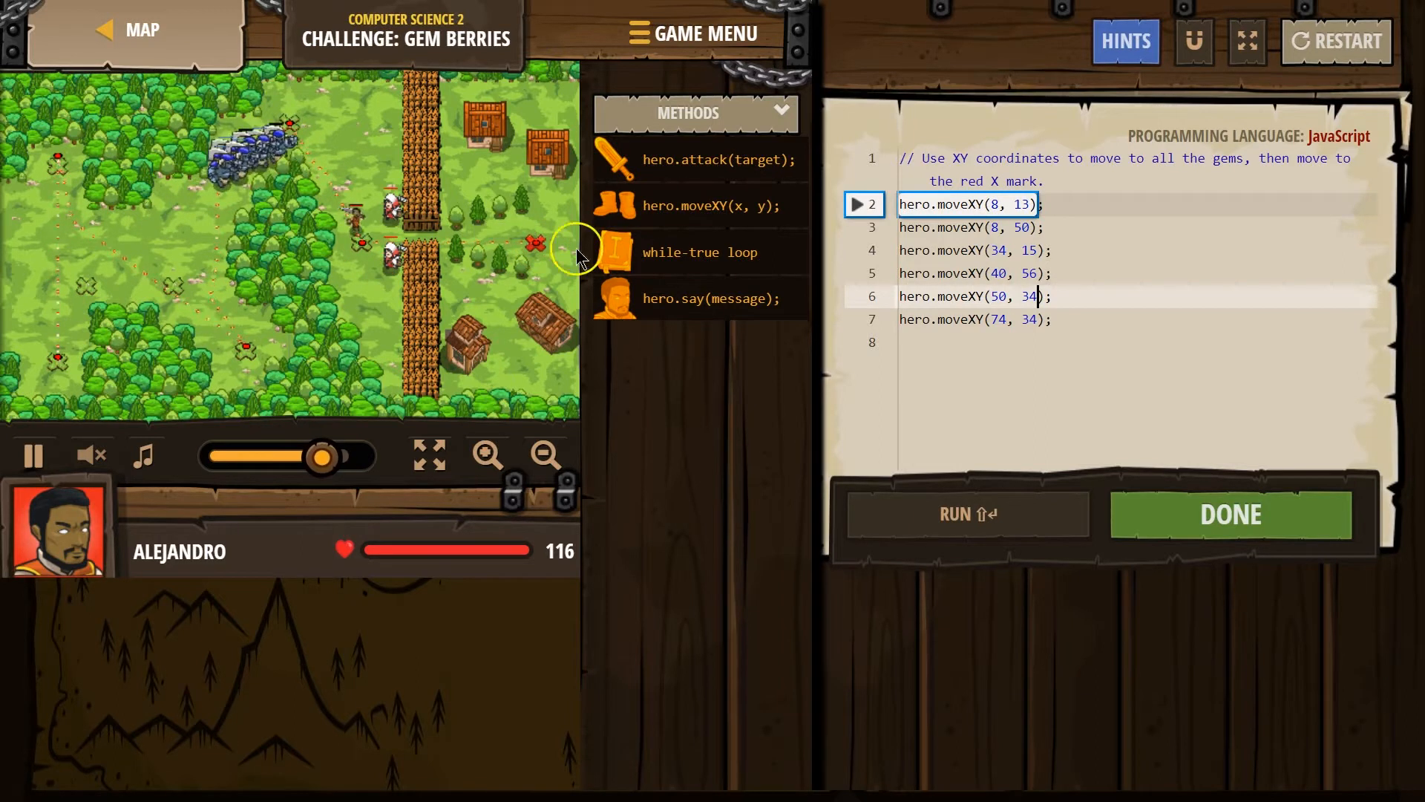